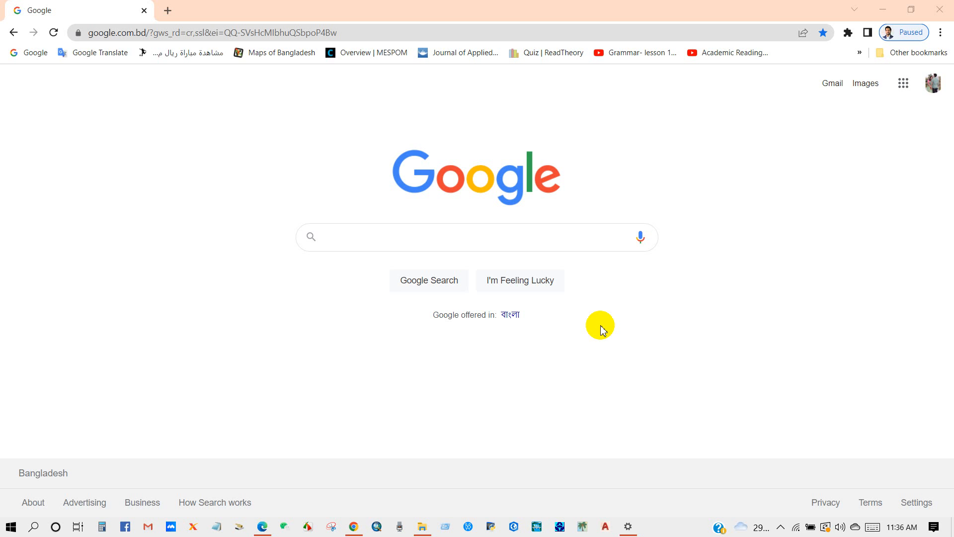
mouse_move(657, 393)
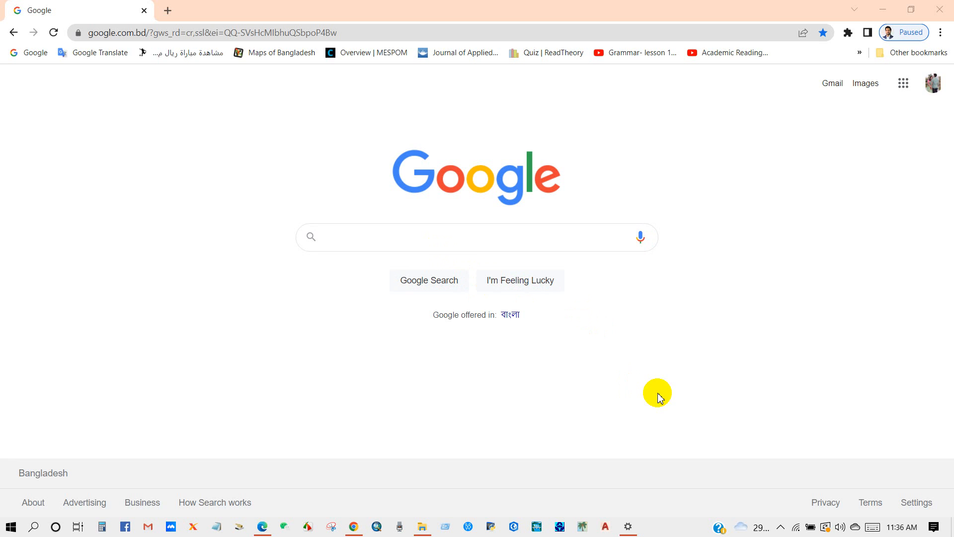
Search Google for 'usgs earthquake catalog' using the usgs suggestion.
left_click(454, 237)
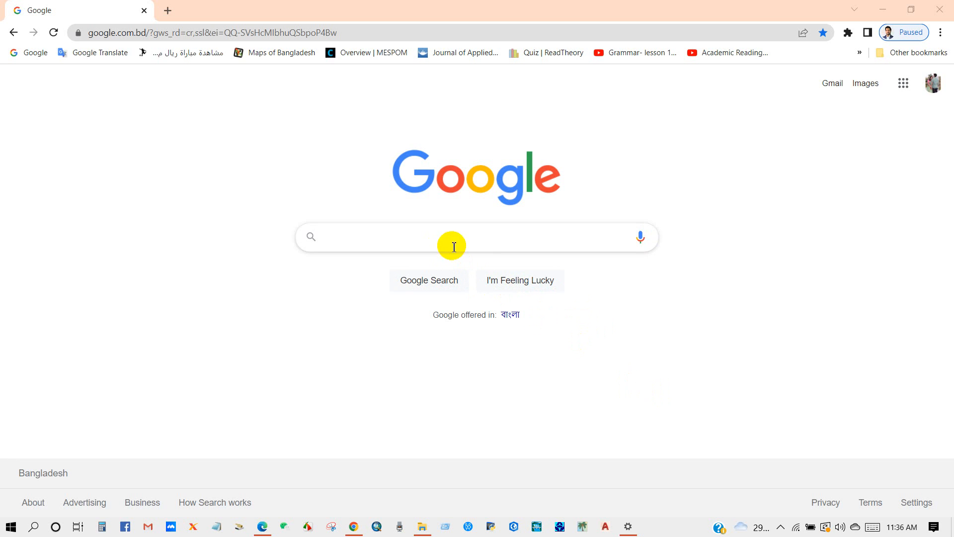
mouse_move(620, 375)
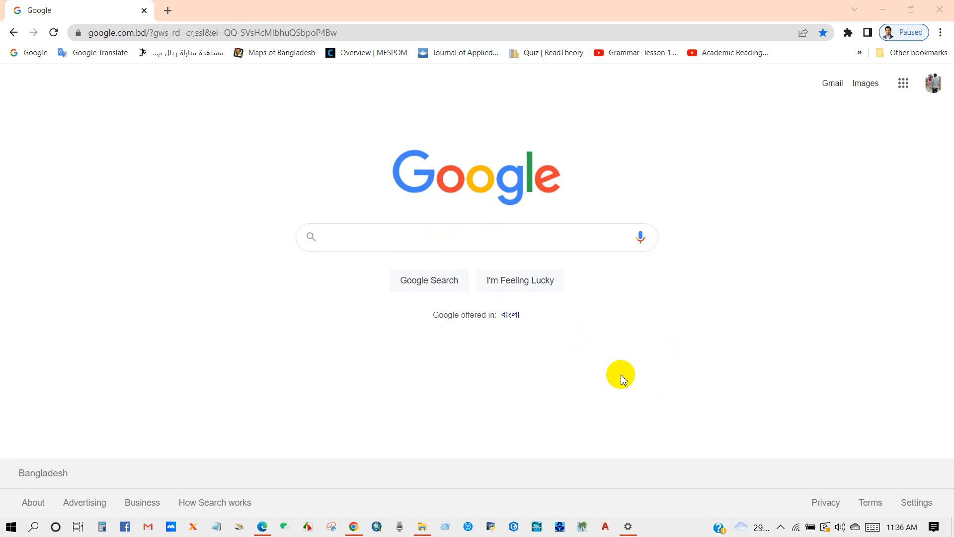
left_click(426, 237)
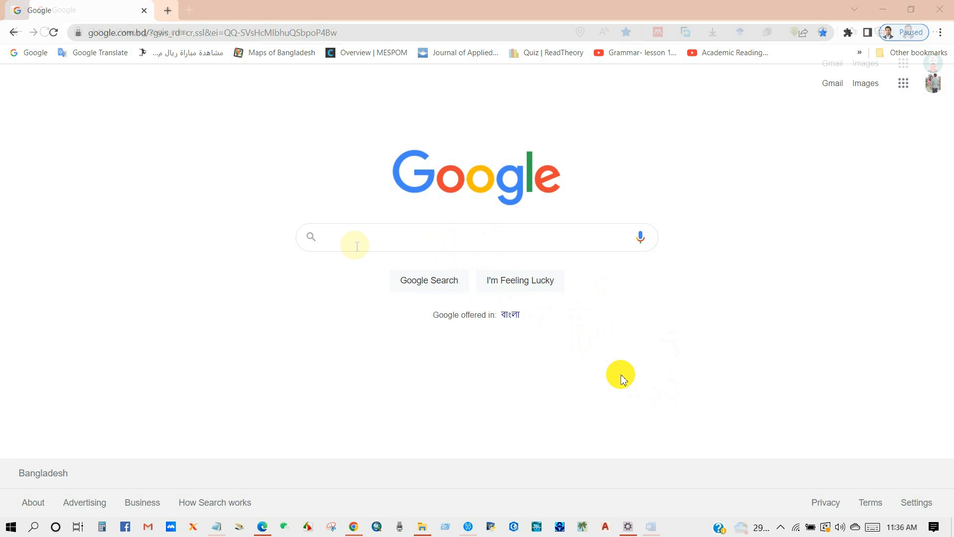
left_click(355, 236)
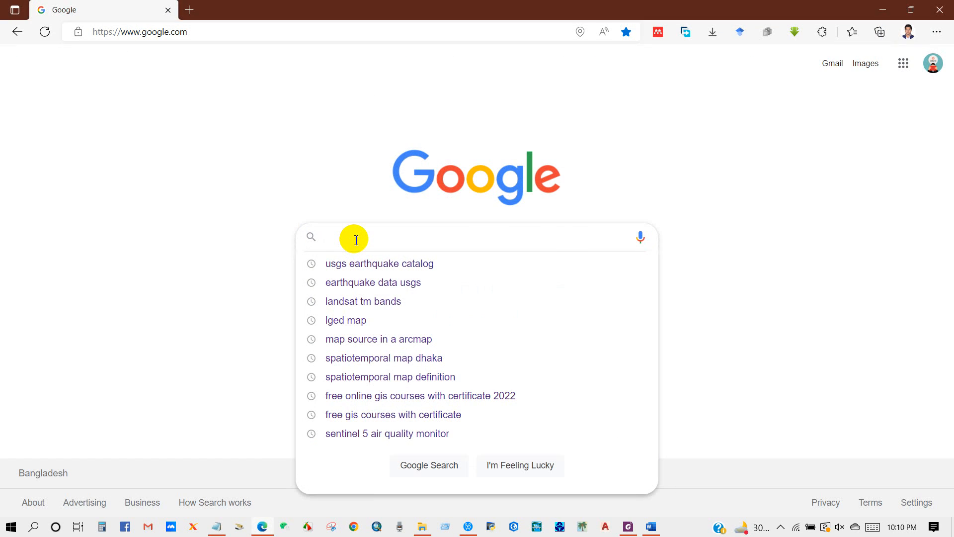
type("usgs")
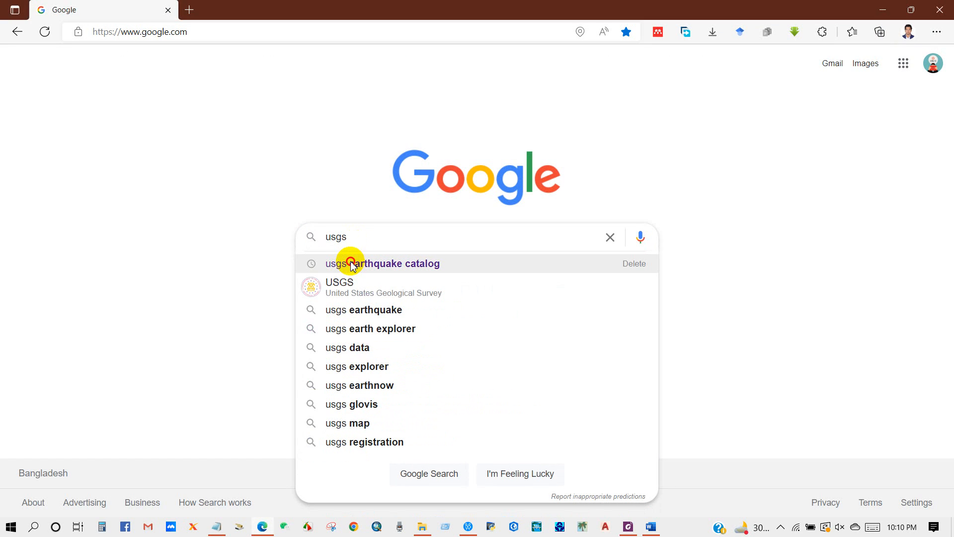
left_click(386, 262)
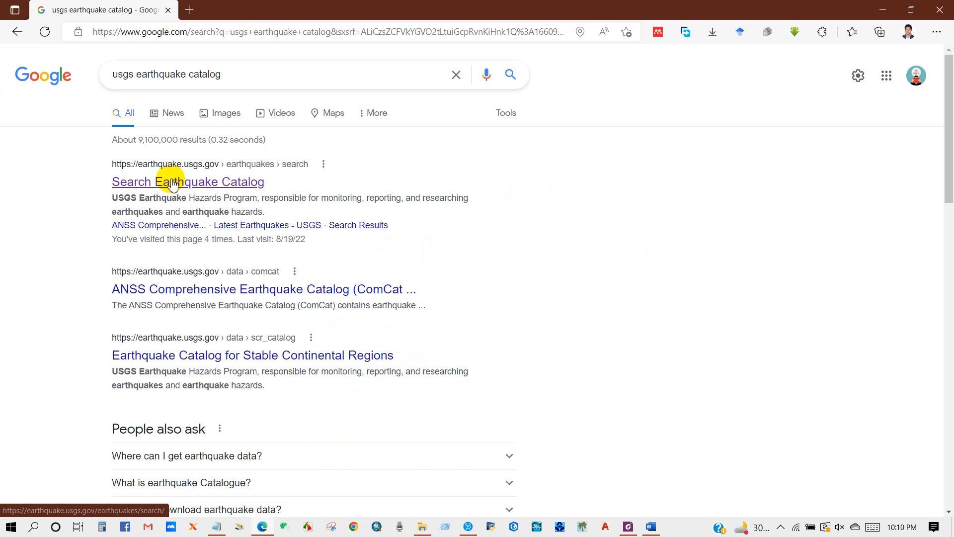
On the Search Earthquake Catalog page, set a custom minimum magnitude of 5.
left_click(188, 181)
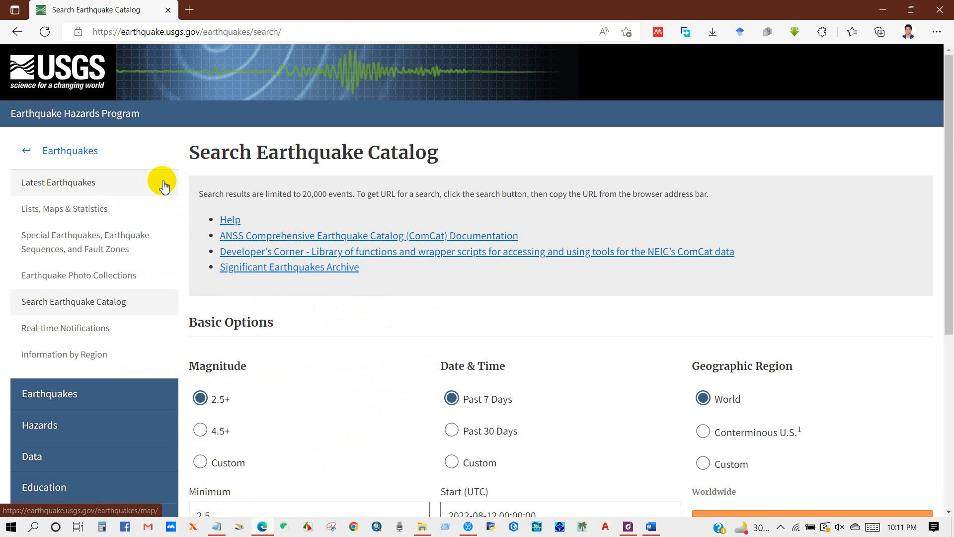
mouse_move(554, 151)
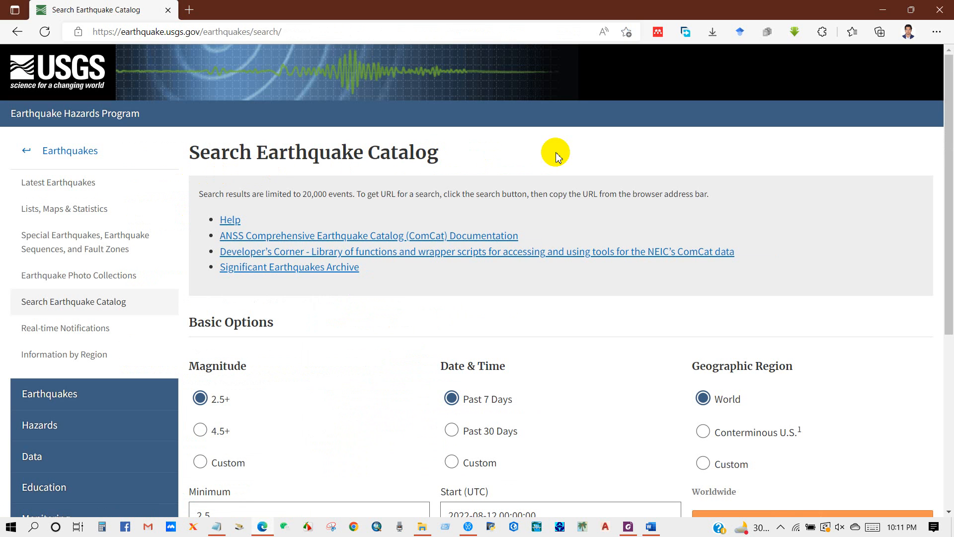
scroll("down", 3)
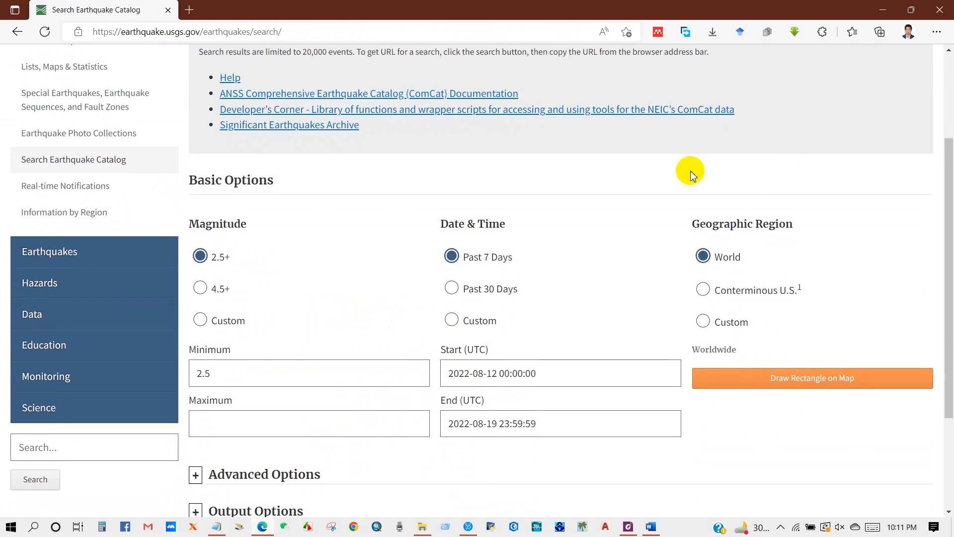
key("ctrl+a")
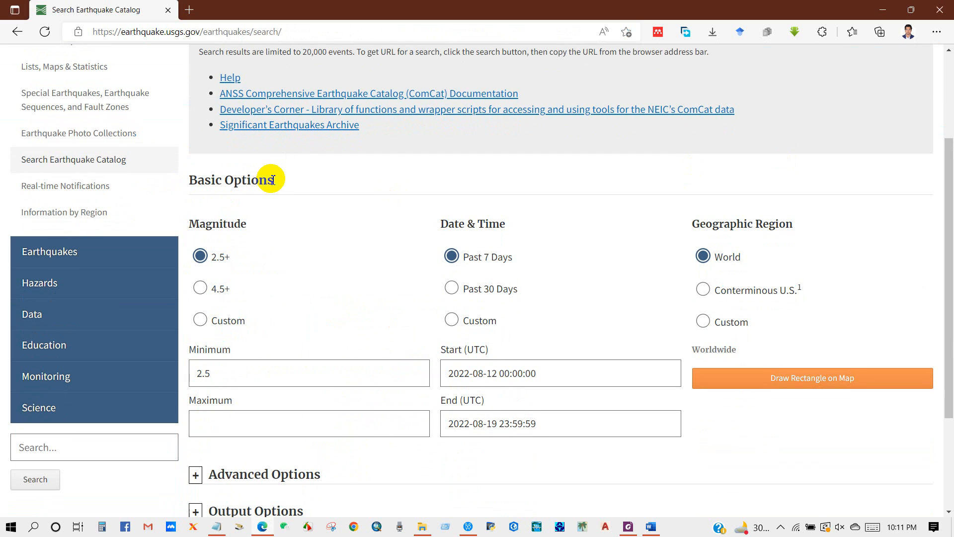
mouse_move(230, 224)
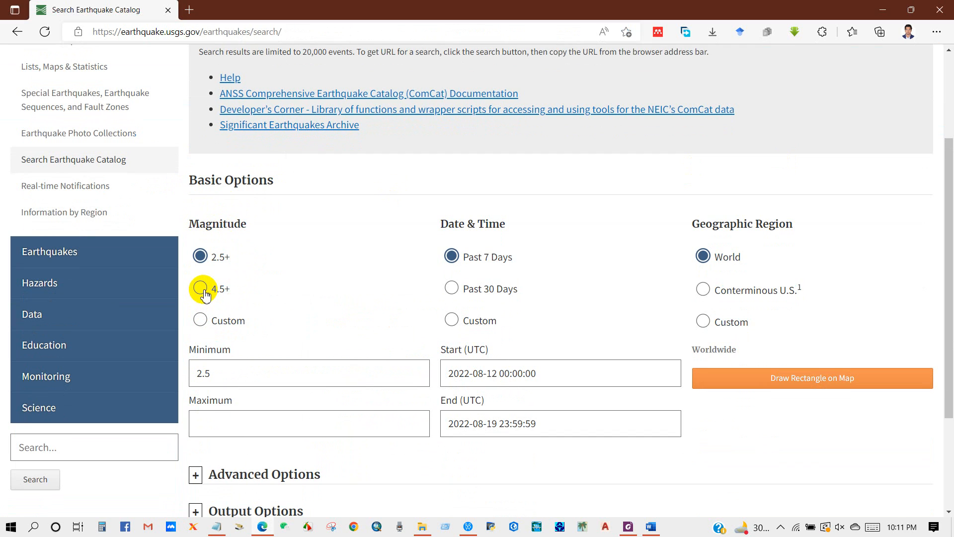
left_click(200, 288)
type("5")
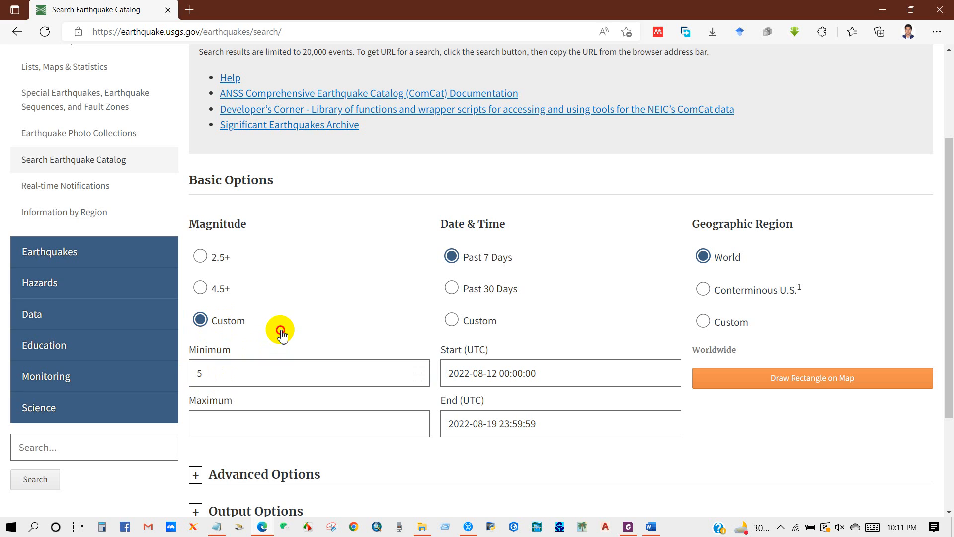
left_click(298, 373)
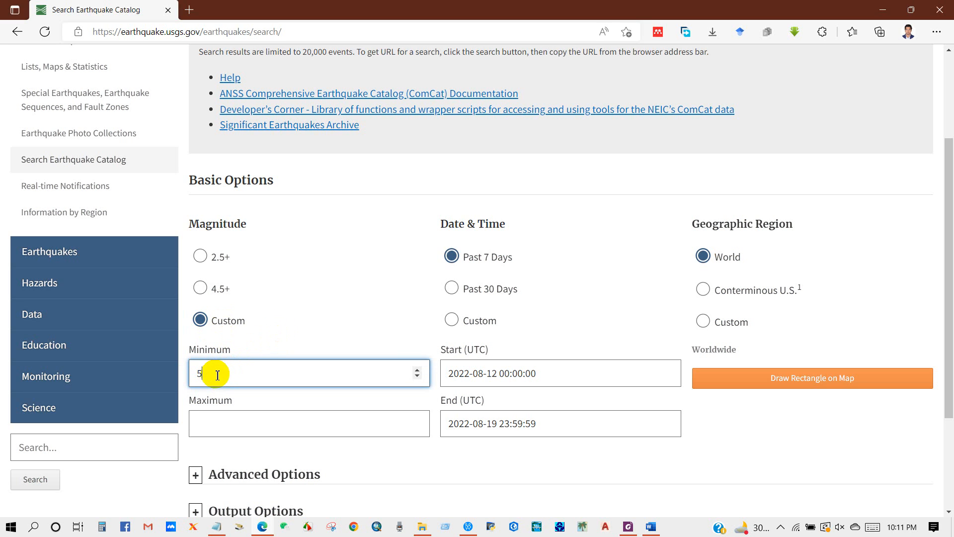
mouse_move(492, 274)
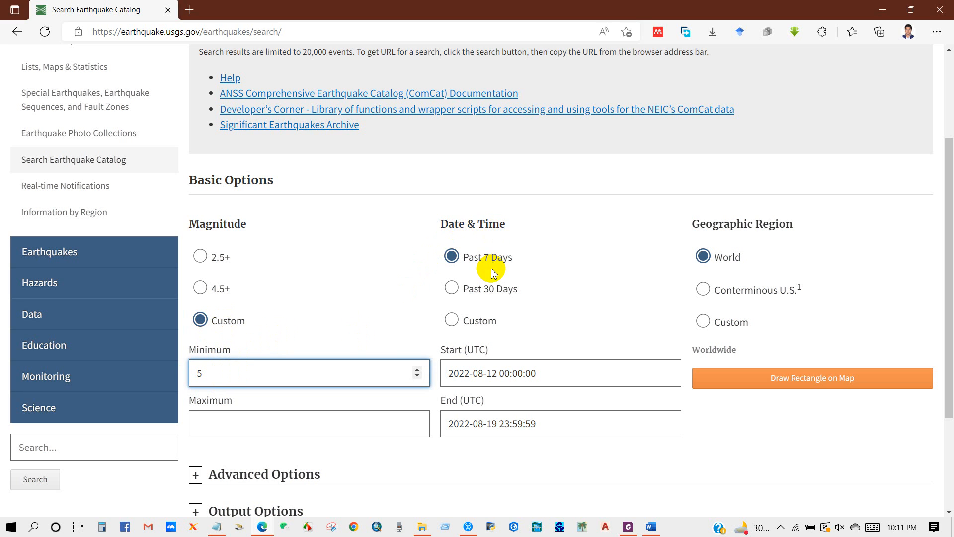
Set a custom date range starting 1960-08-12 and ending 2022-08-19.
left_click(451, 320)
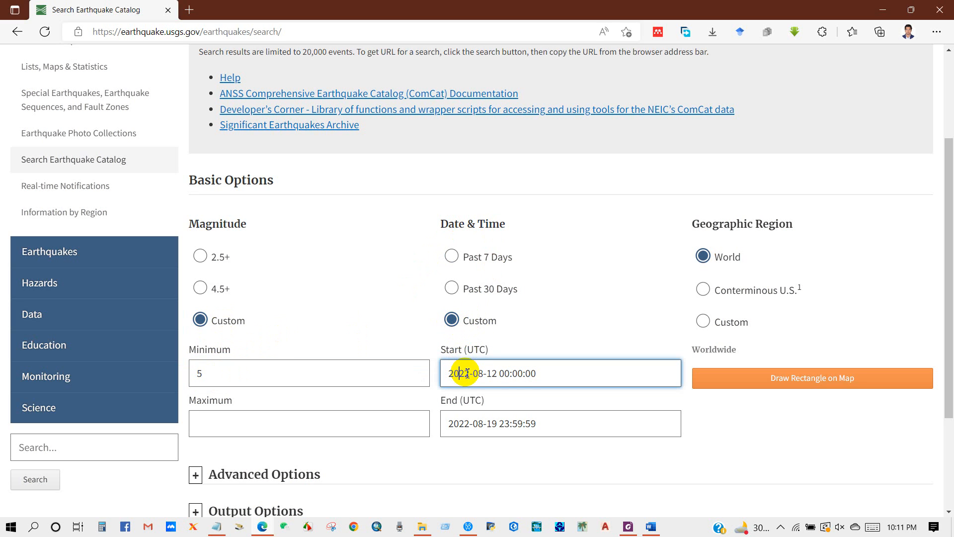
double_click(457, 373)
type("196")
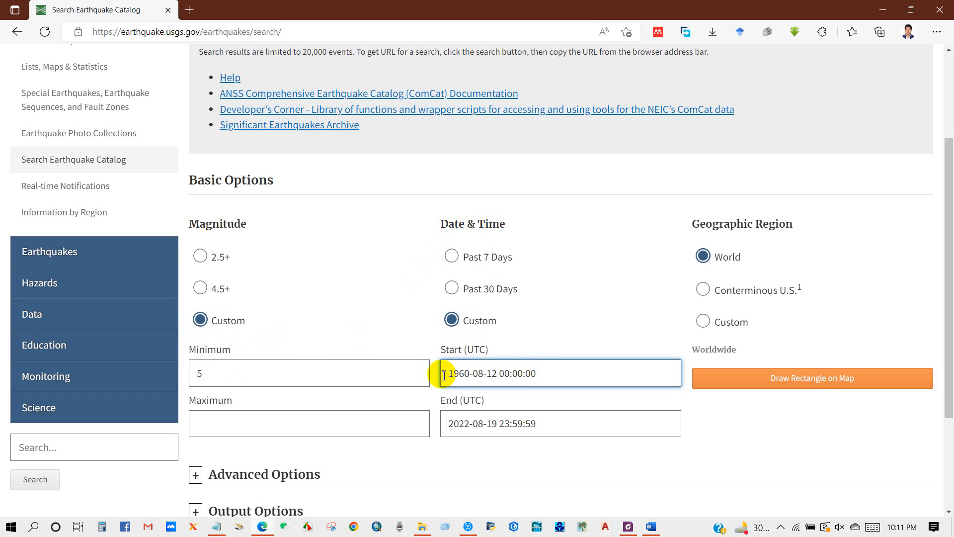
left_click(544, 424)
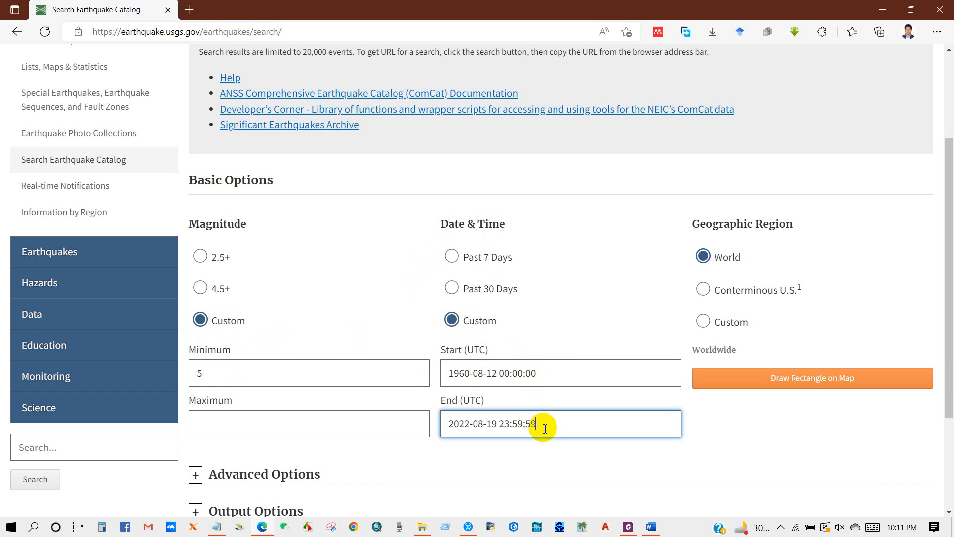
mouse_move(688, 334)
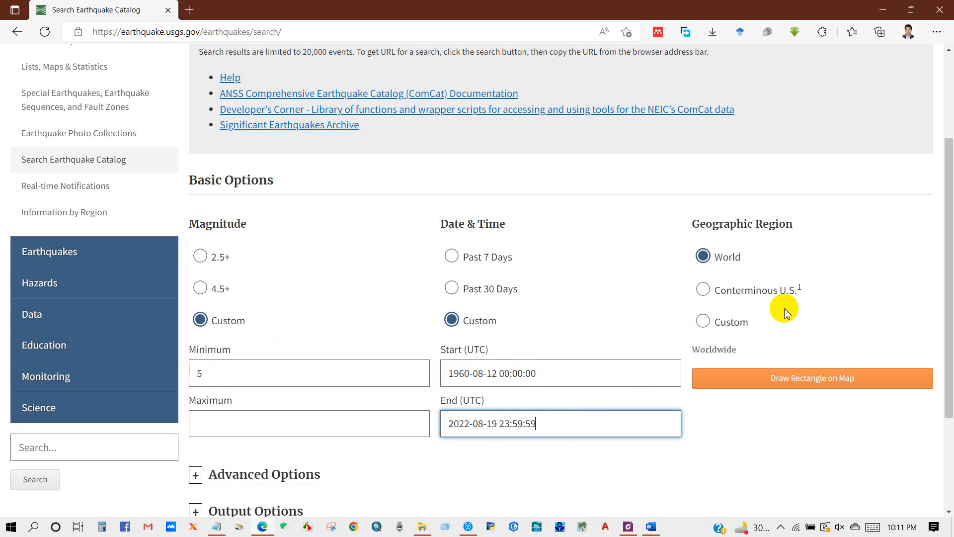
Draw a custom rectangle over the Bay of Bengal (lat 8.807–25.125, lon 85.342–99.976) as the search region.
left_click(702, 321)
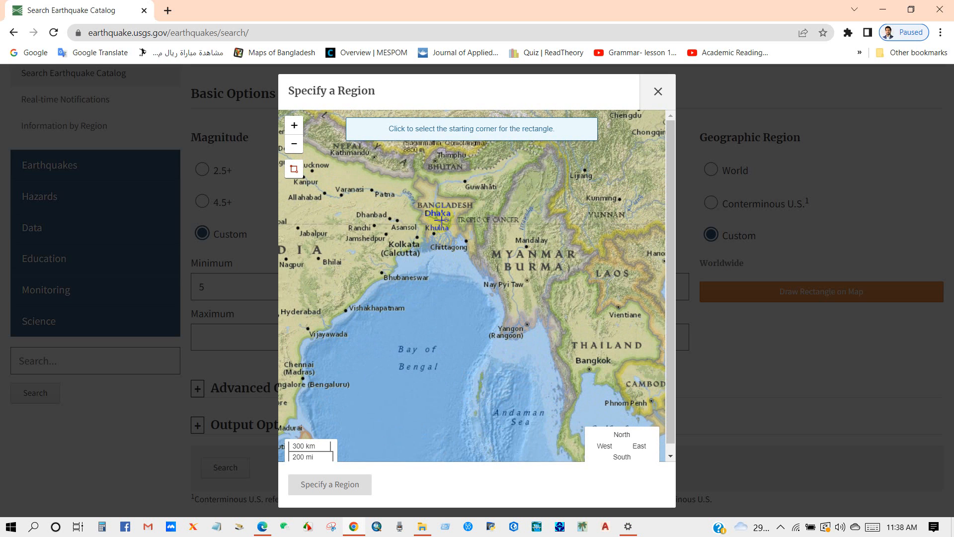
left_click(437, 226)
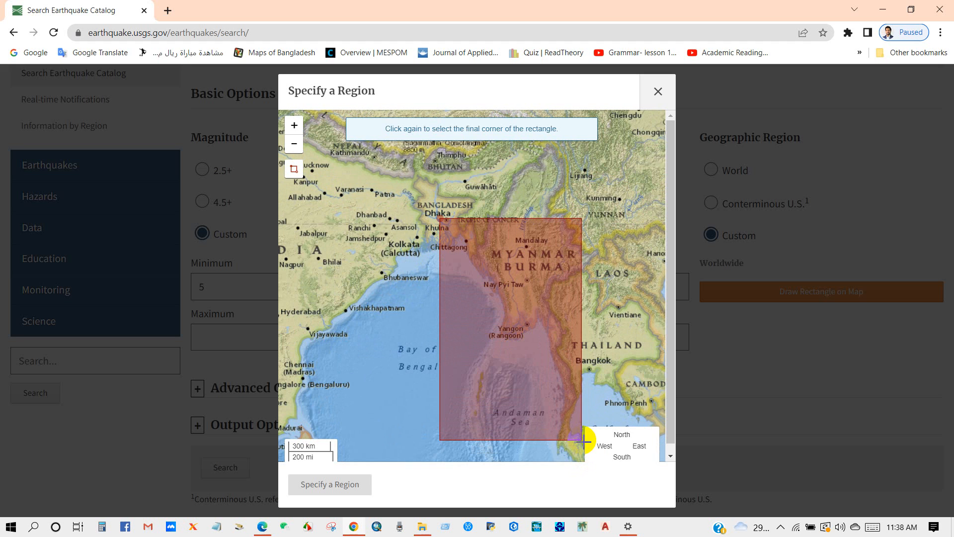
left_click(586, 440)
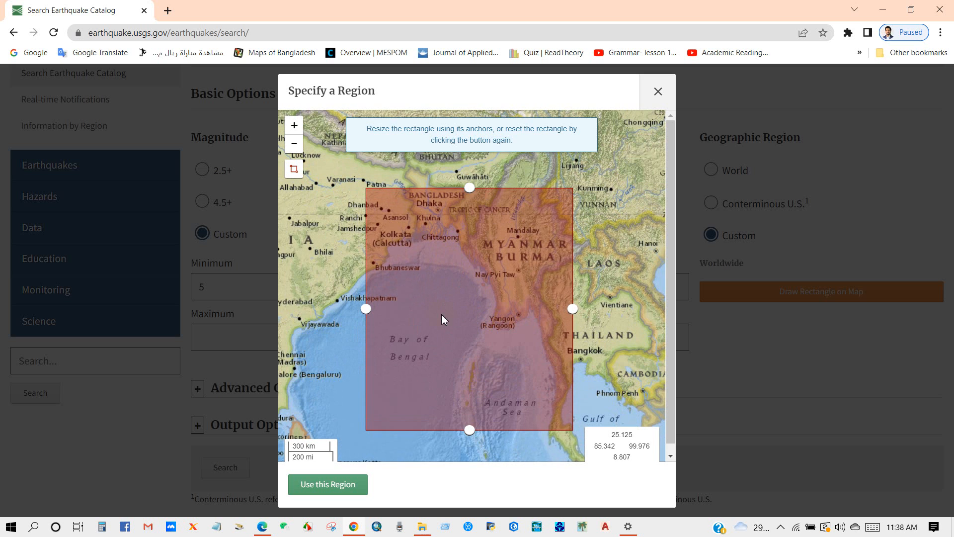
left_click(327, 484)
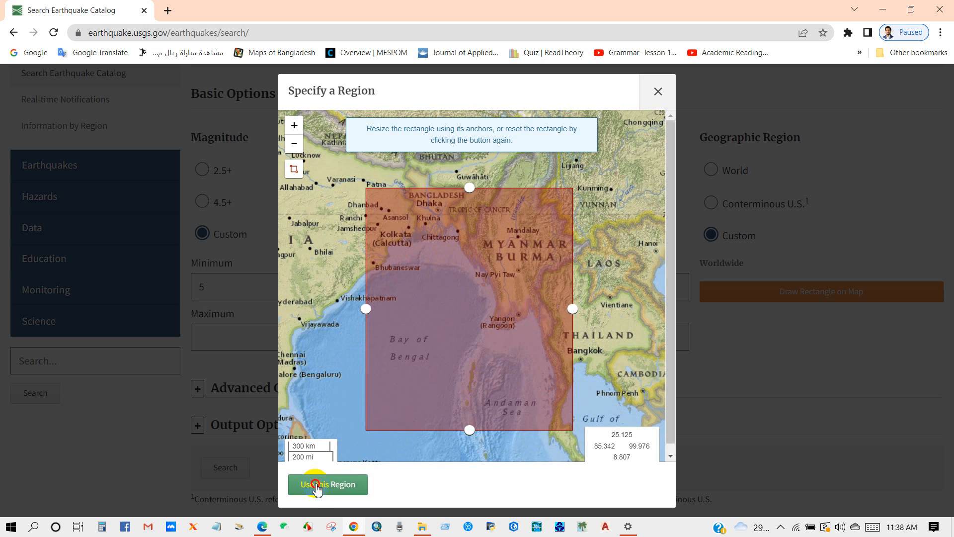
left_click(327, 484)
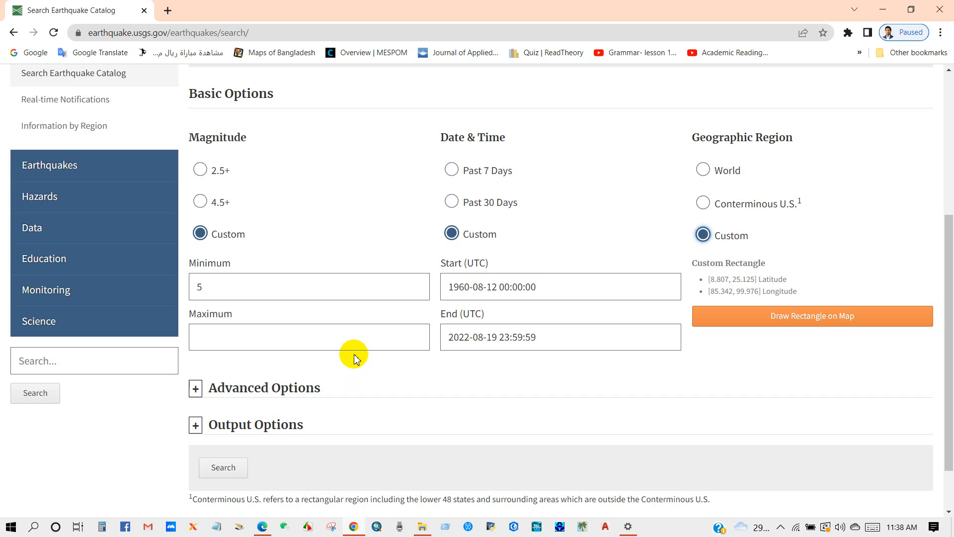
scroll("down", 3)
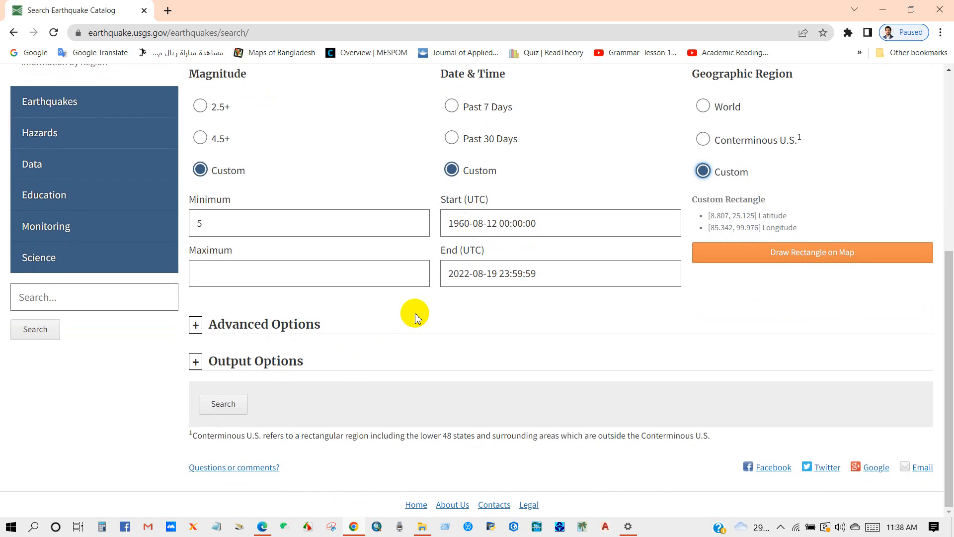
mouse_move(200, 350)
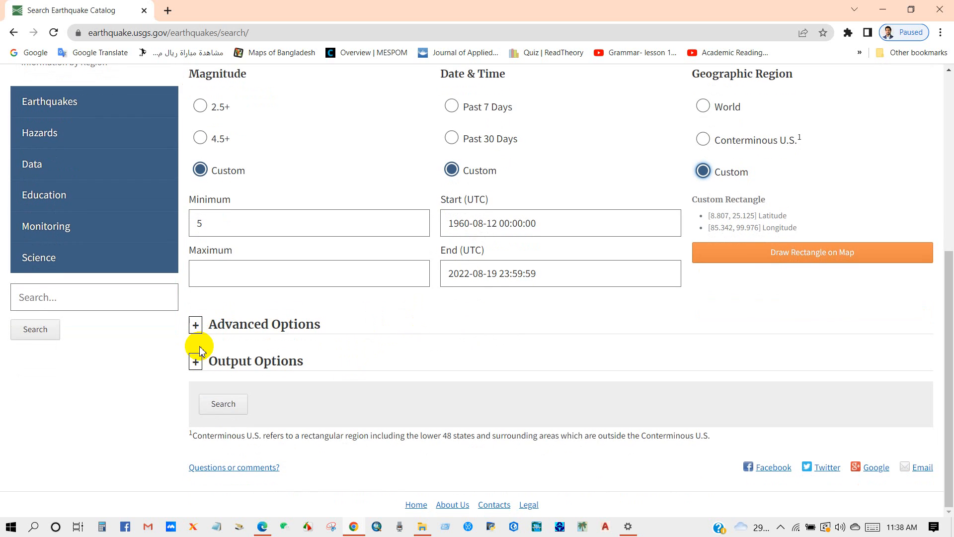
left_click(196, 324)
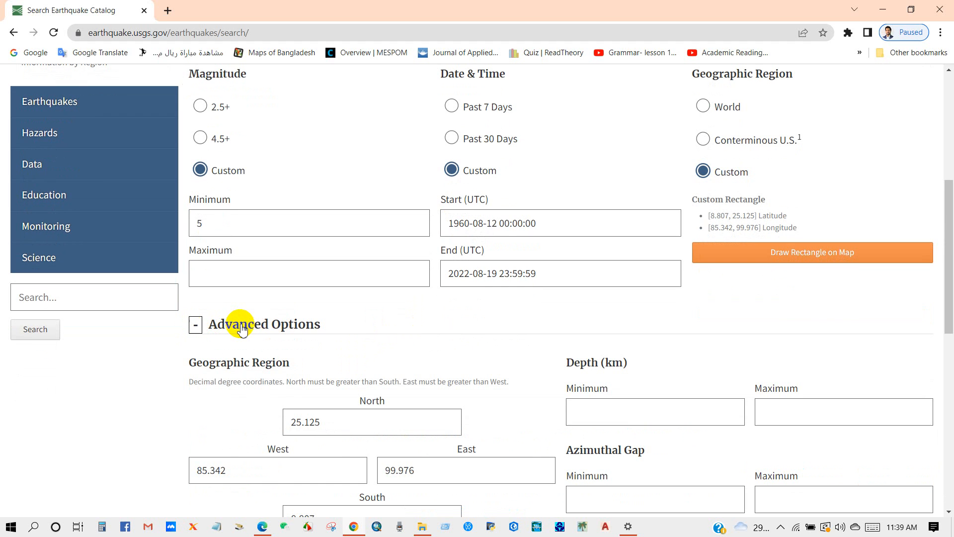
scroll("down", 3)
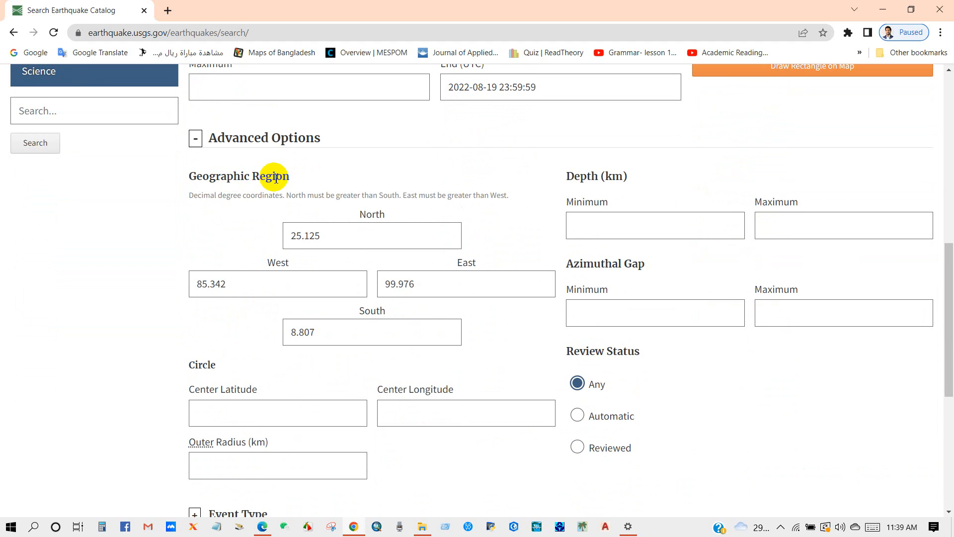
left_click(316, 235)
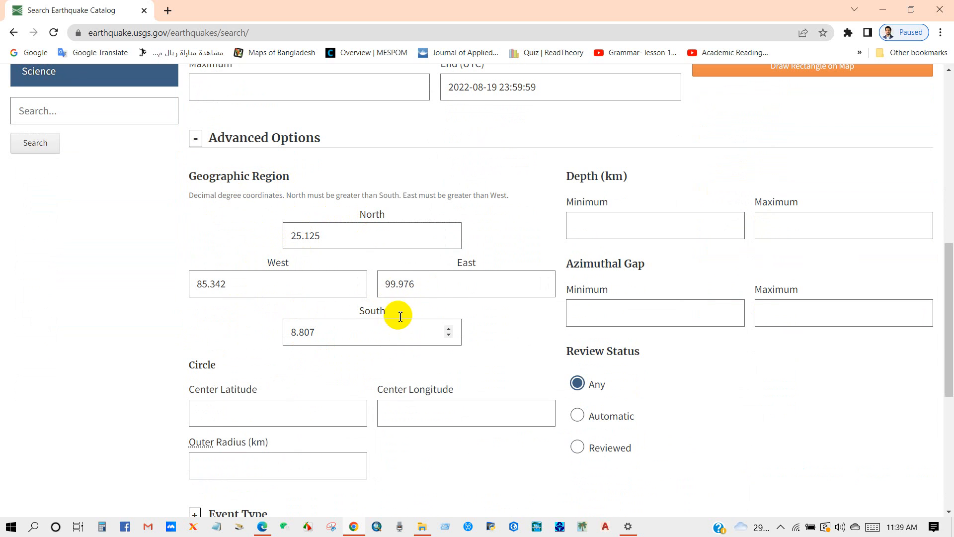
scroll("down", 3)
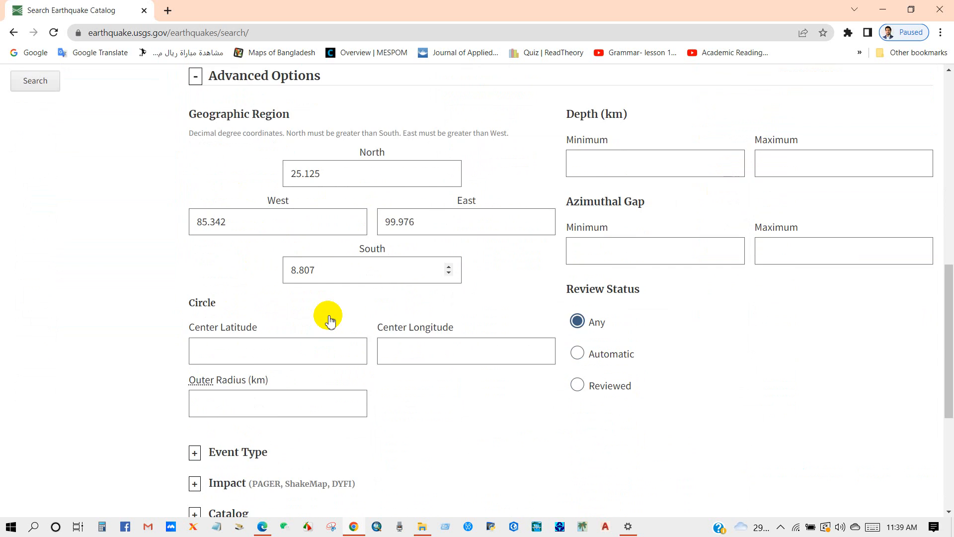
scroll("down", 3)
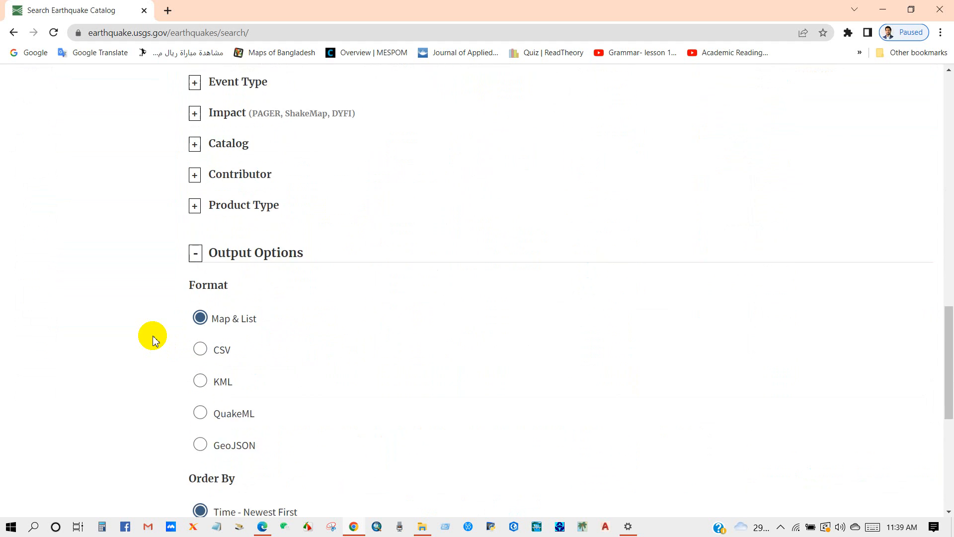
scroll("down", 3)
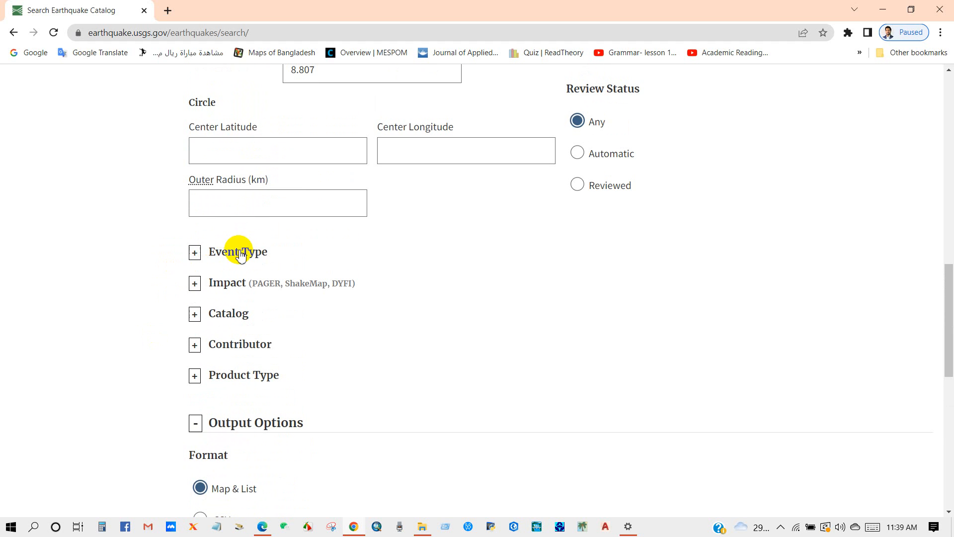
left_click(194, 251)
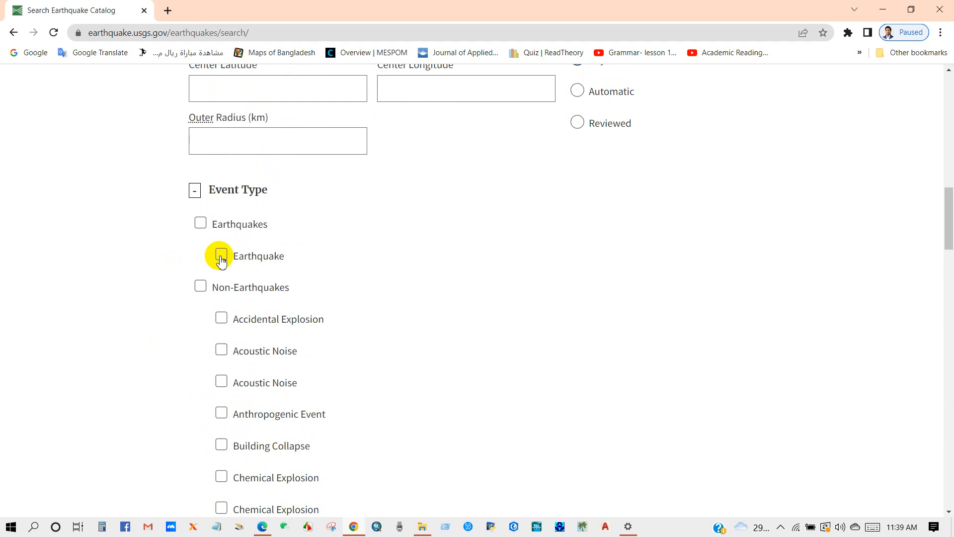
scroll("down", 3)
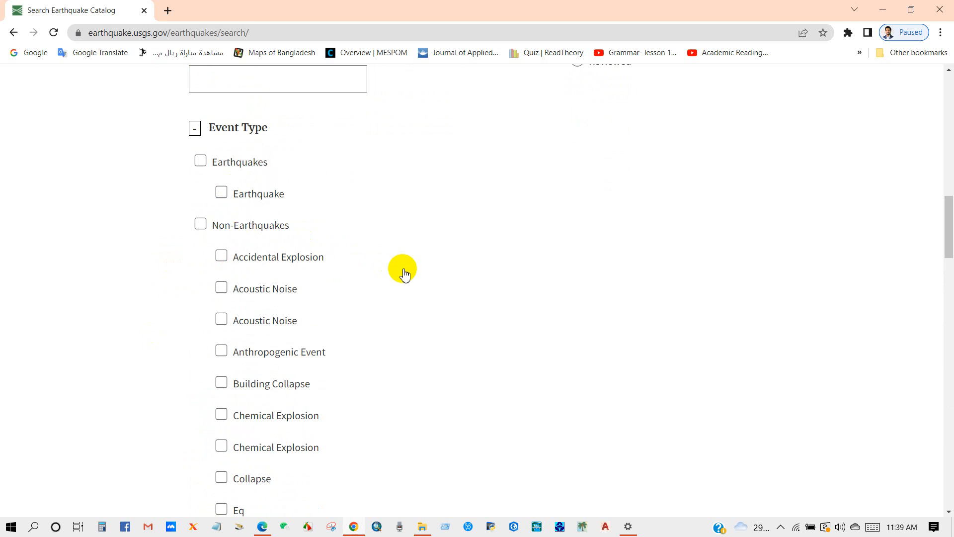
scroll("down", 3)
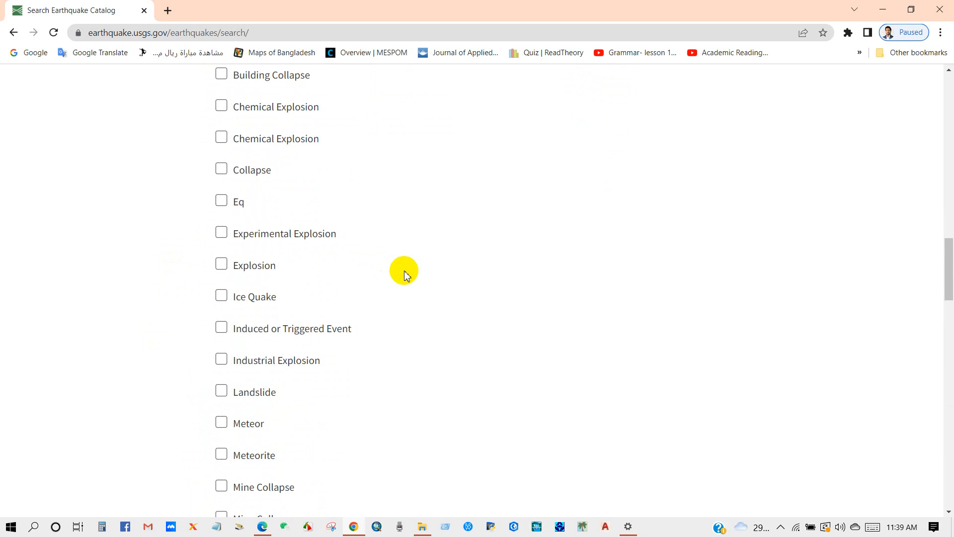
scroll("down", 3)
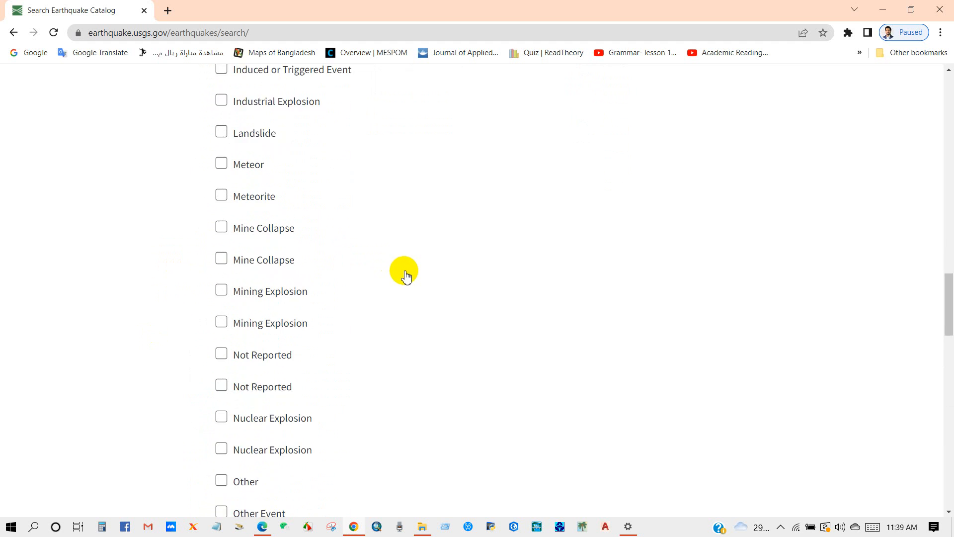
scroll("down", 3)
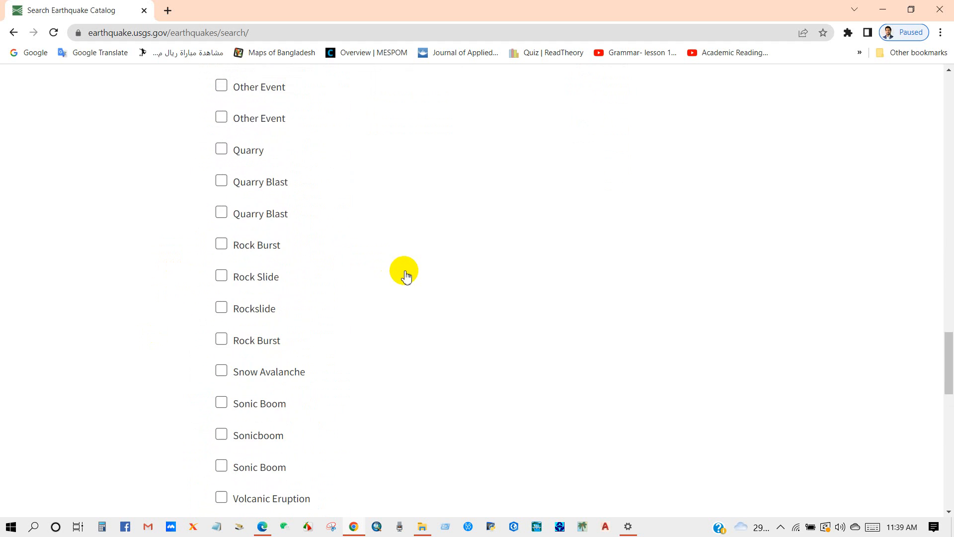
scroll("down", 3)
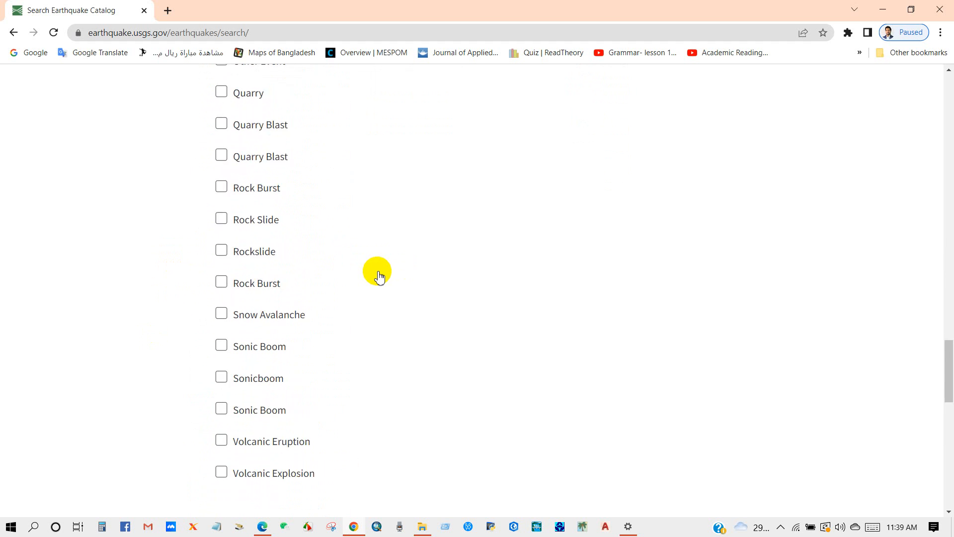
scroll("up", 3)
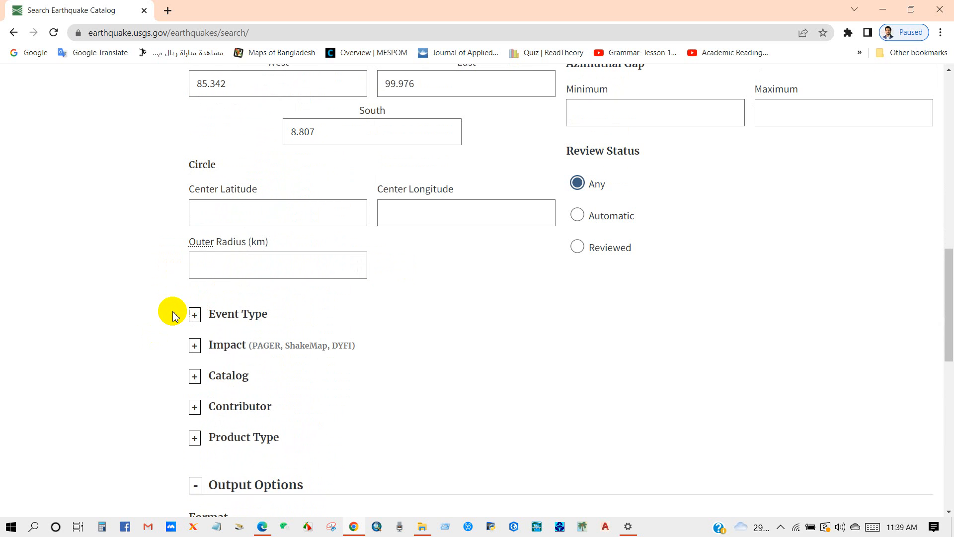
left_click(194, 344)
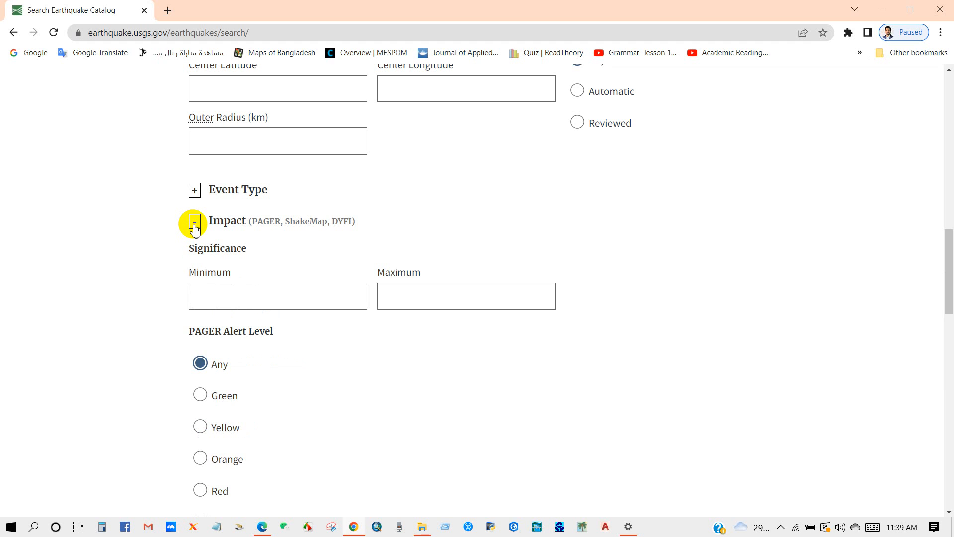
left_click(194, 221)
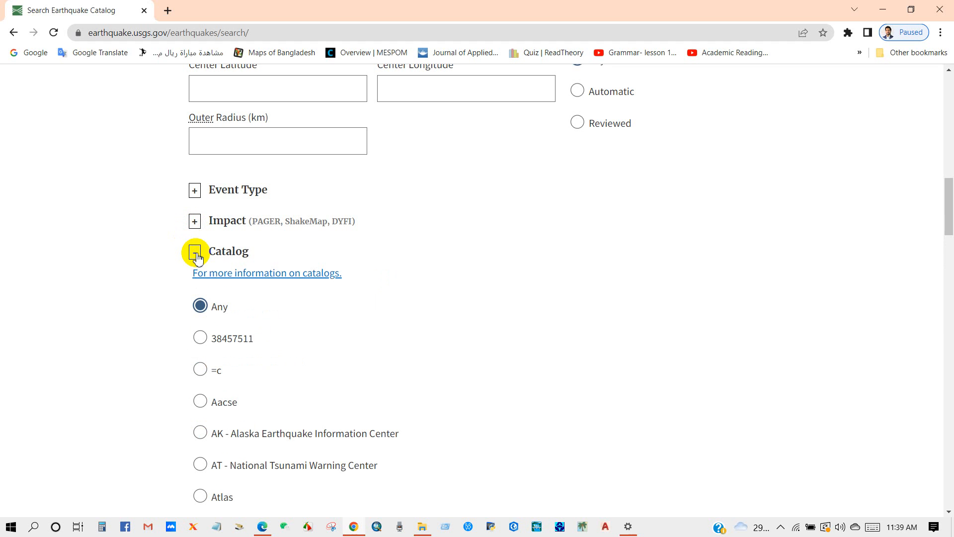
left_click(195, 252)
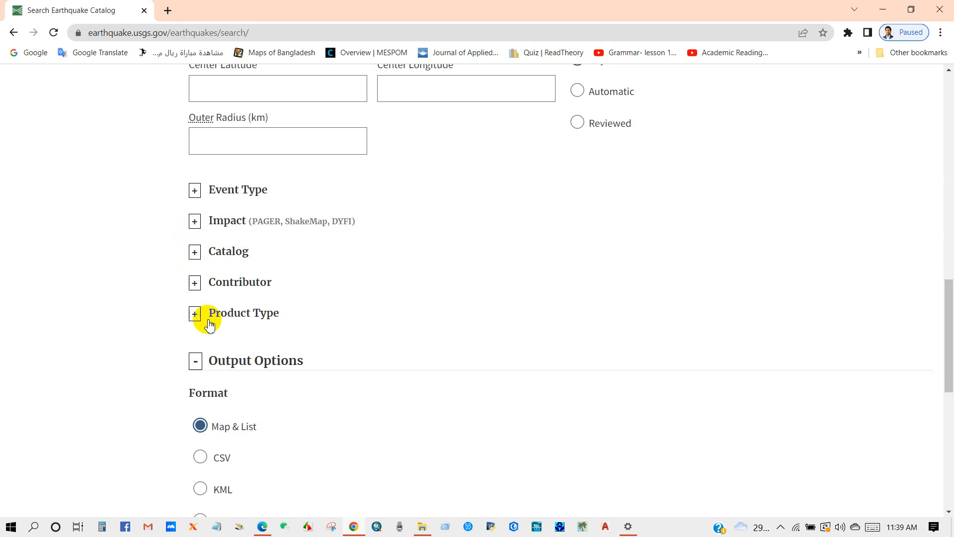
mouse_move(165, 312)
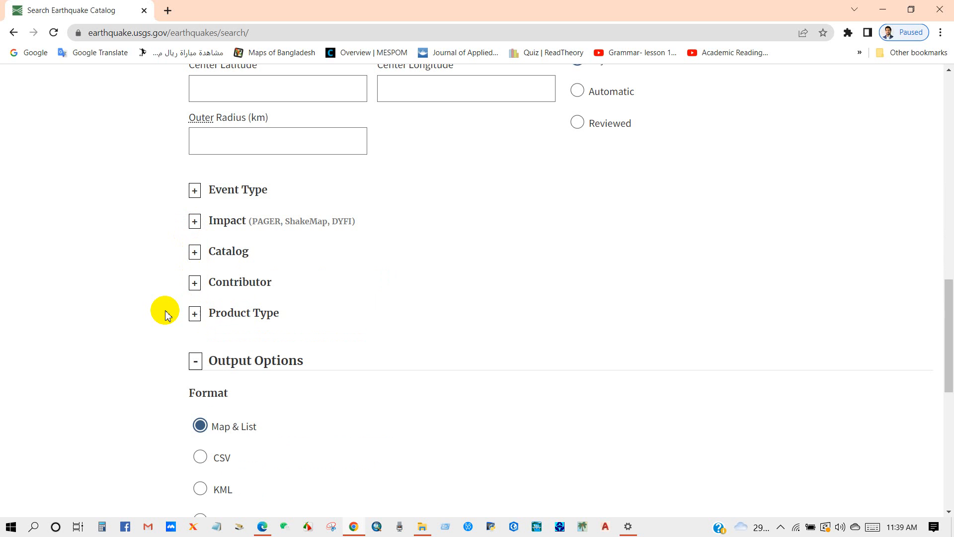
scroll("down", 3)
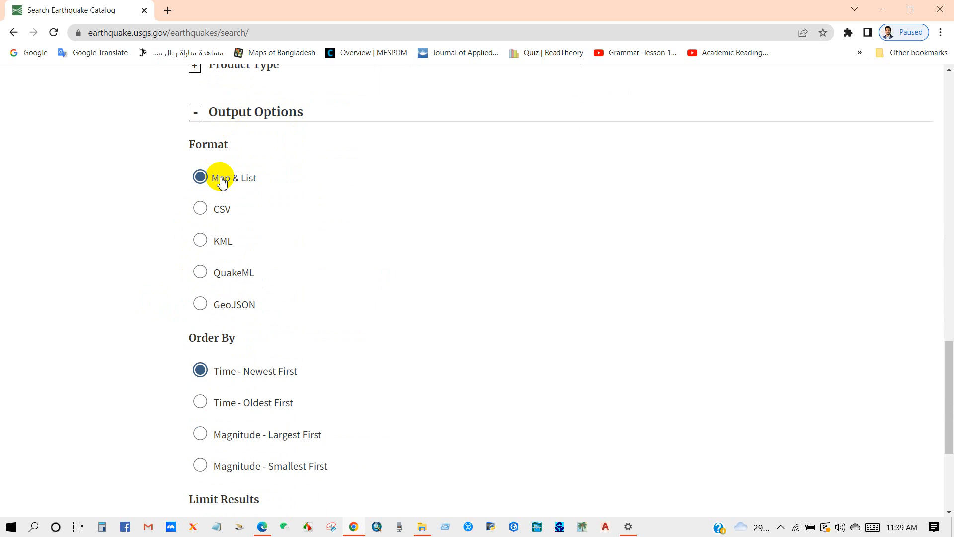
mouse_move(295, 209)
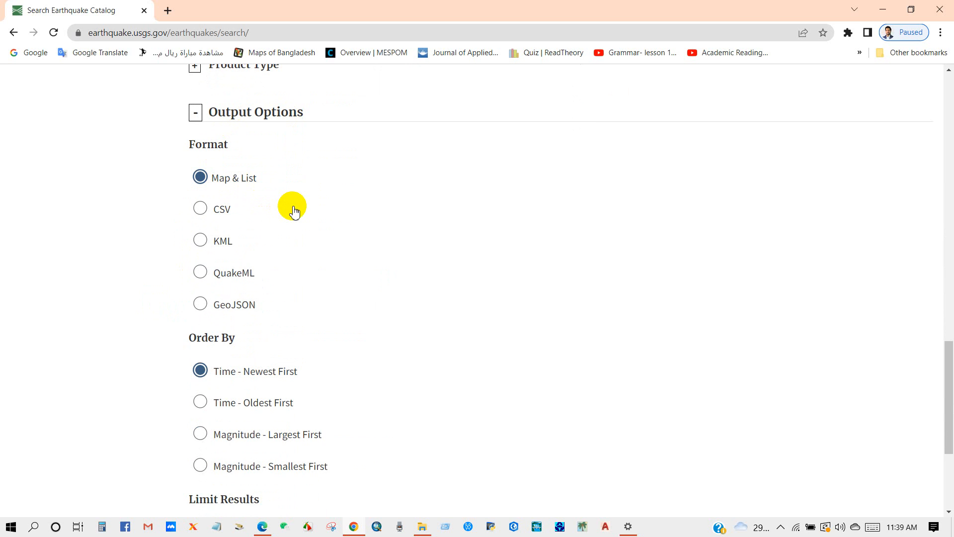
Set output format to CSV ordered Time - Oldest First.
left_click(199, 208)
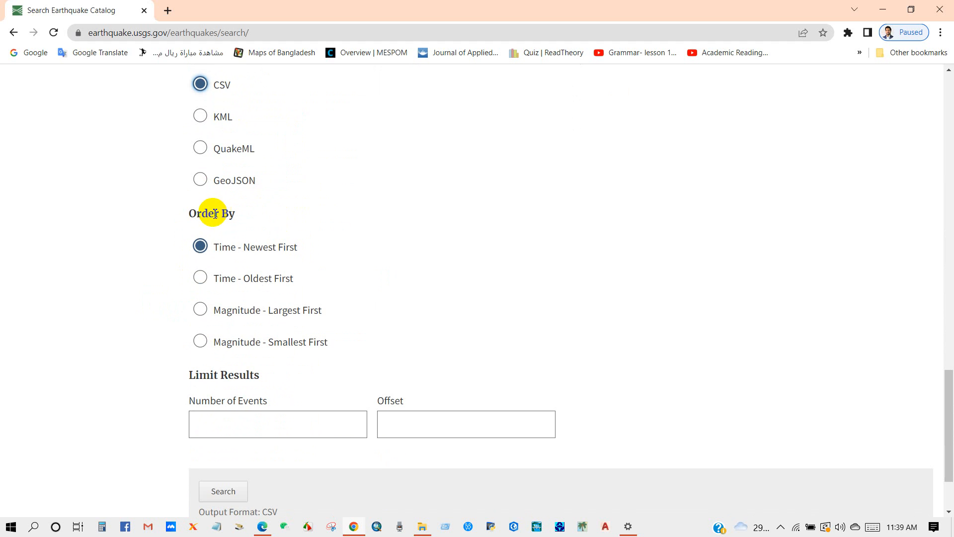
mouse_move(332, 248)
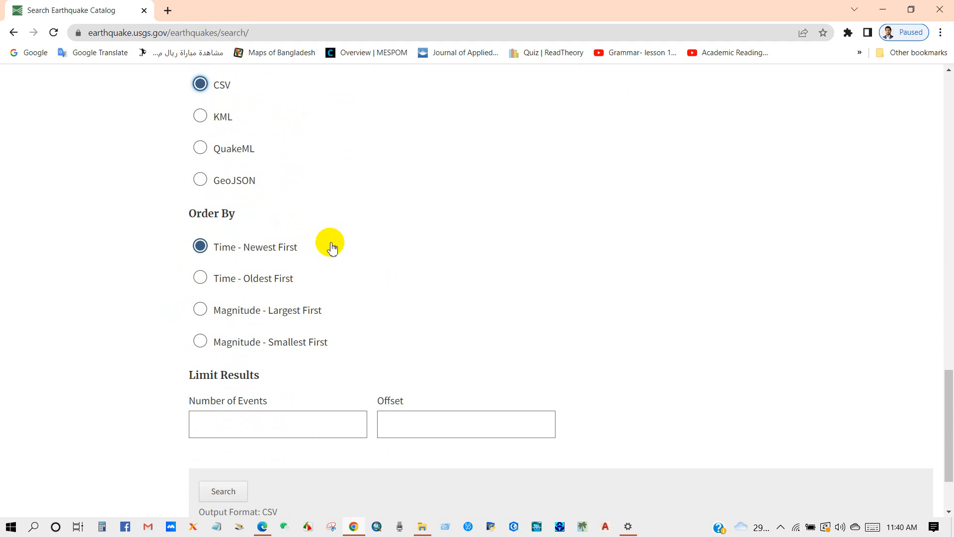
mouse_move(337, 255)
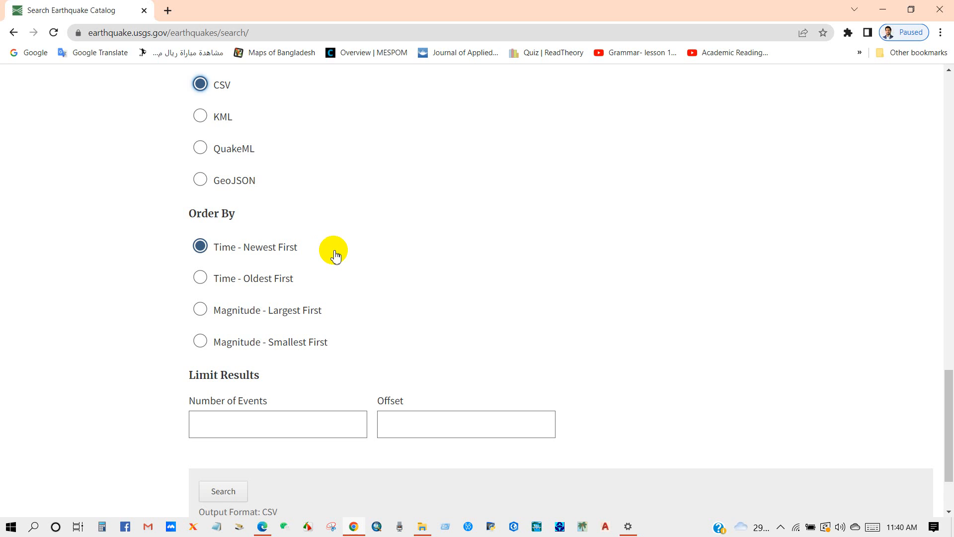
left_click(199, 278)
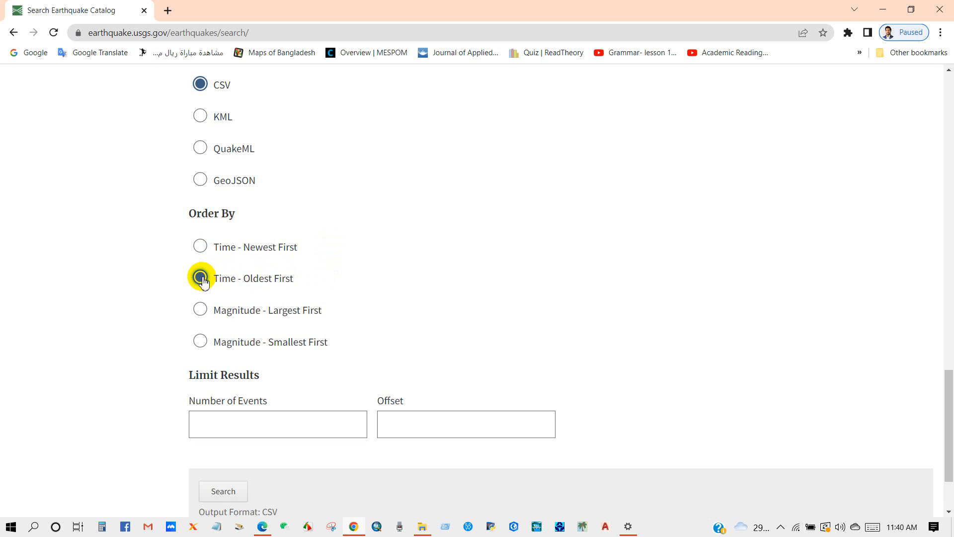
left_click(200, 278)
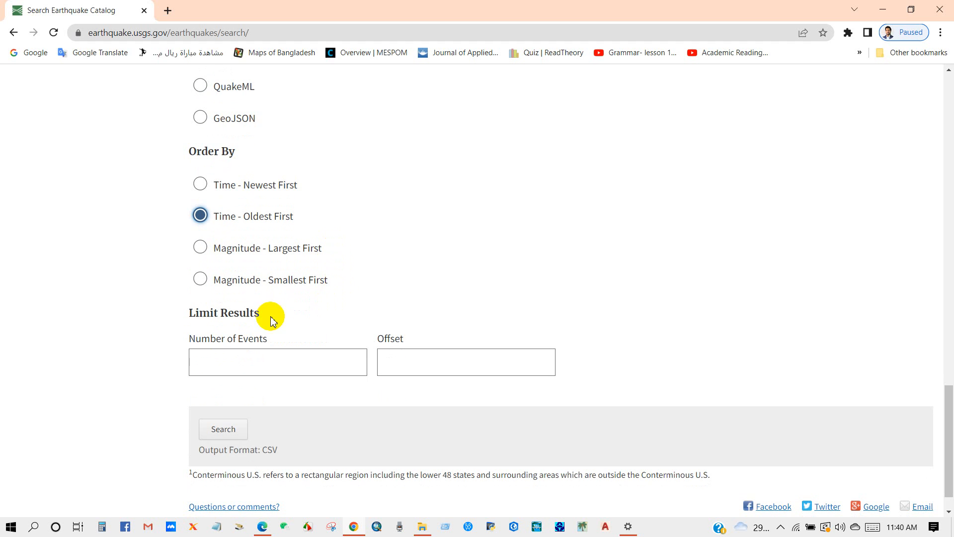
mouse_move(371, 275)
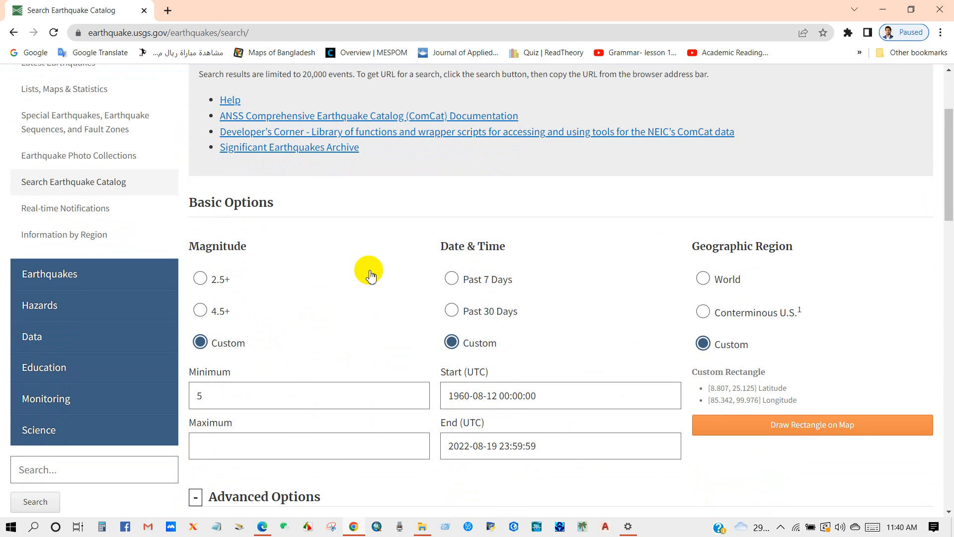
scroll("down", 3)
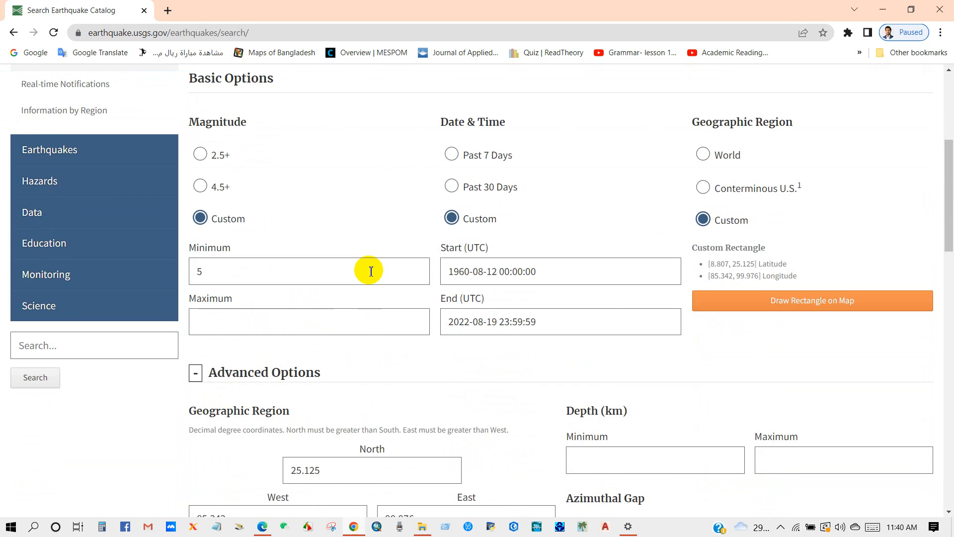
scroll("down", 3)
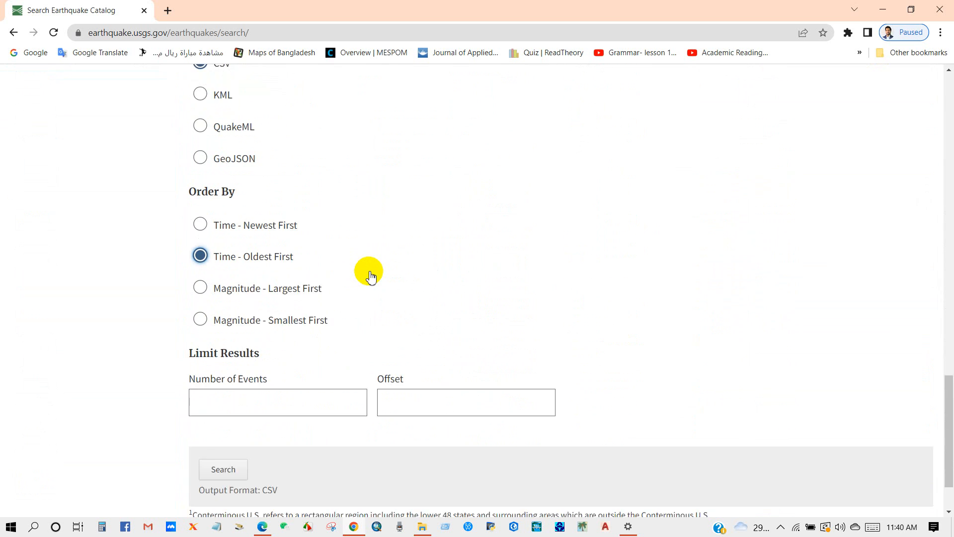
scroll("down", 3)
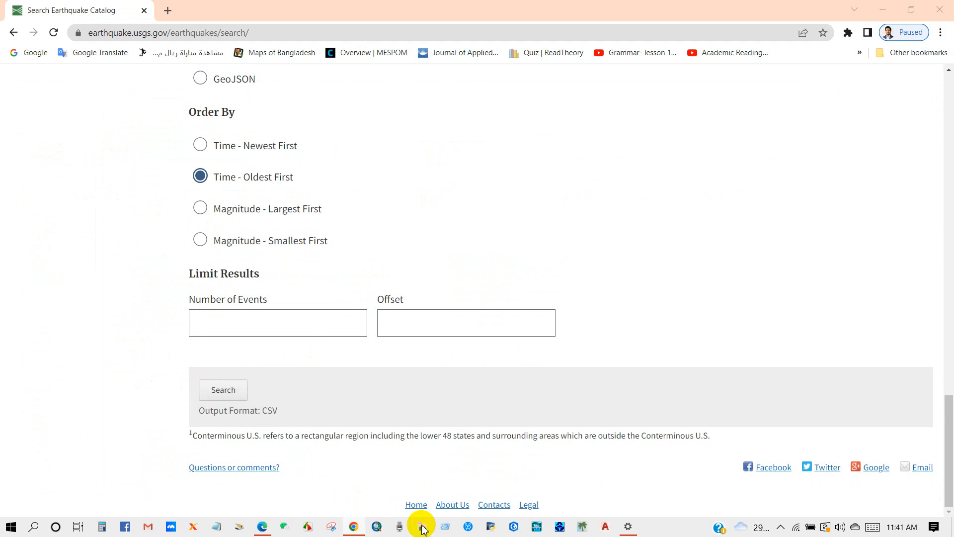
Open the downloaded query CSV from Downloads in Excel.
left_click(421, 526)
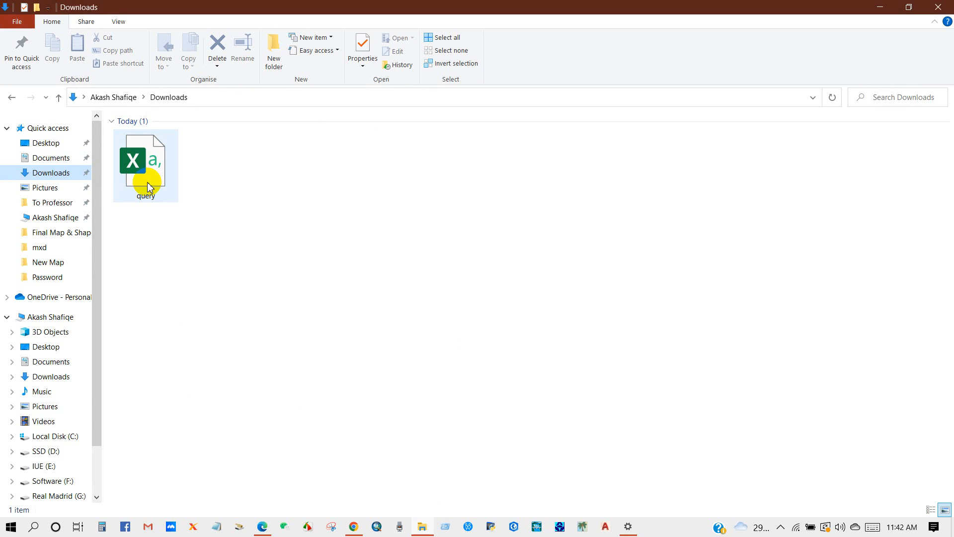
double_click(145, 158)
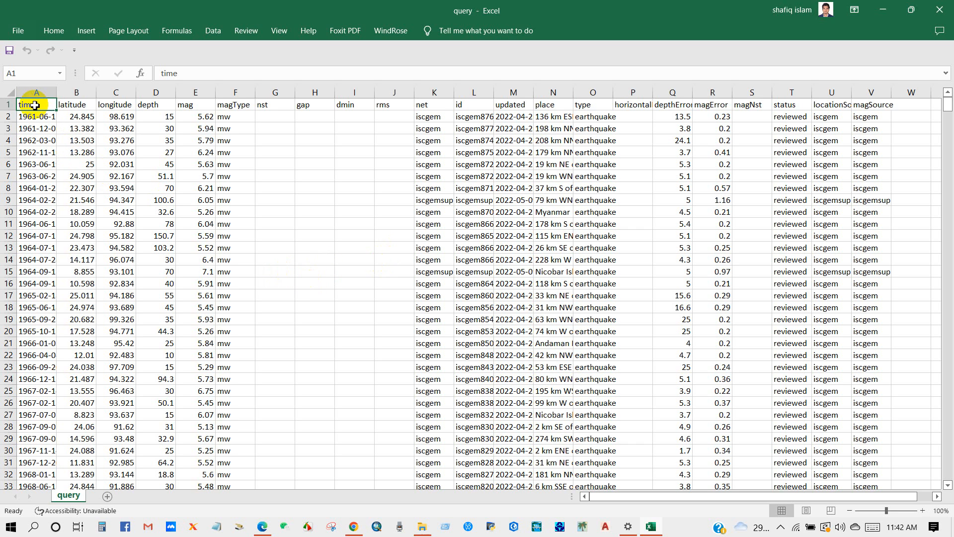
scroll("down", 3)
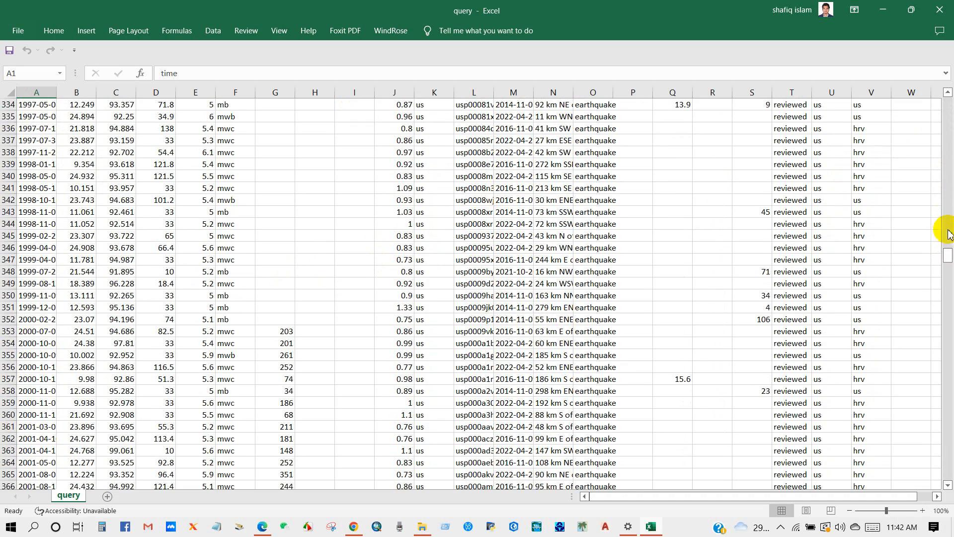
scroll("down", 3)
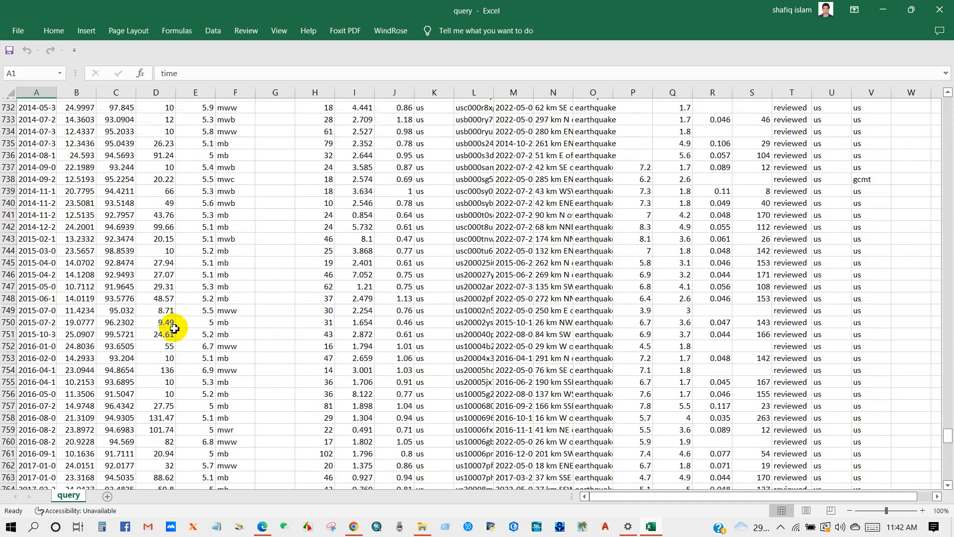
scroll("down", 3)
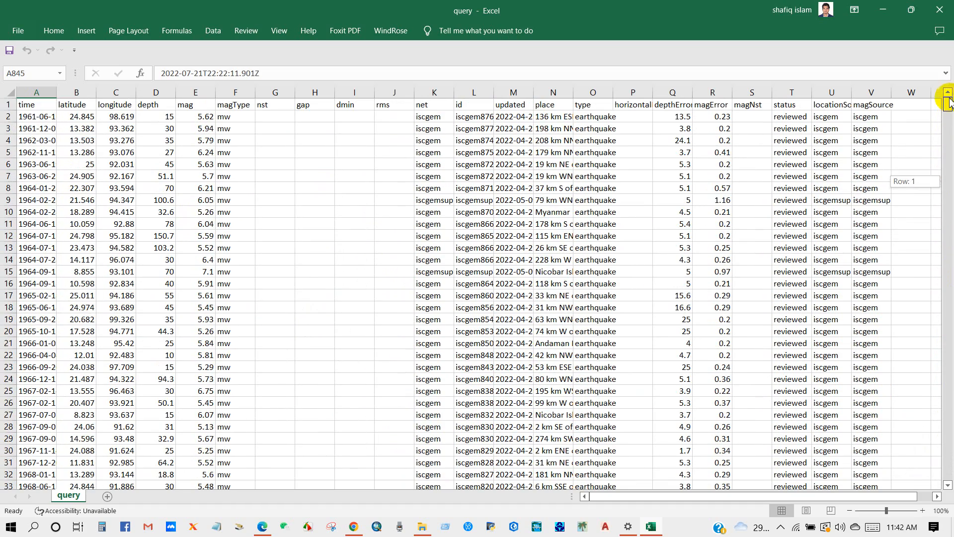
left_click(76, 105)
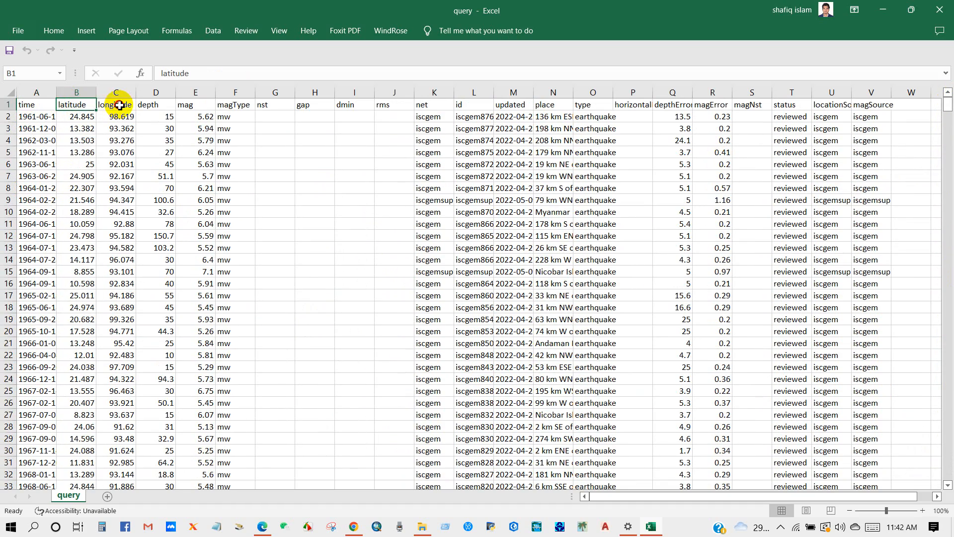
left_click(196, 104)
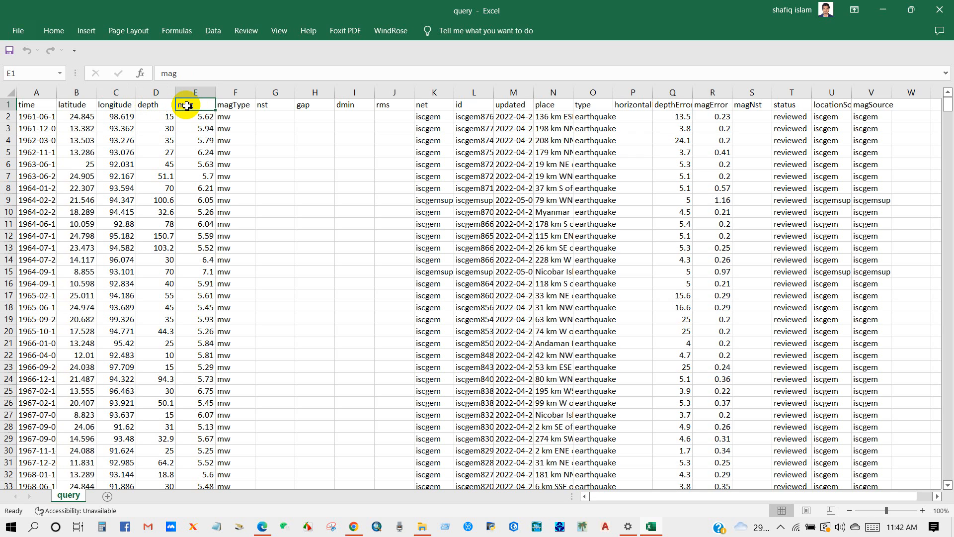
Delete the nst–id and horizontalError-onward columns, leaving time through type.
left_click(235, 104)
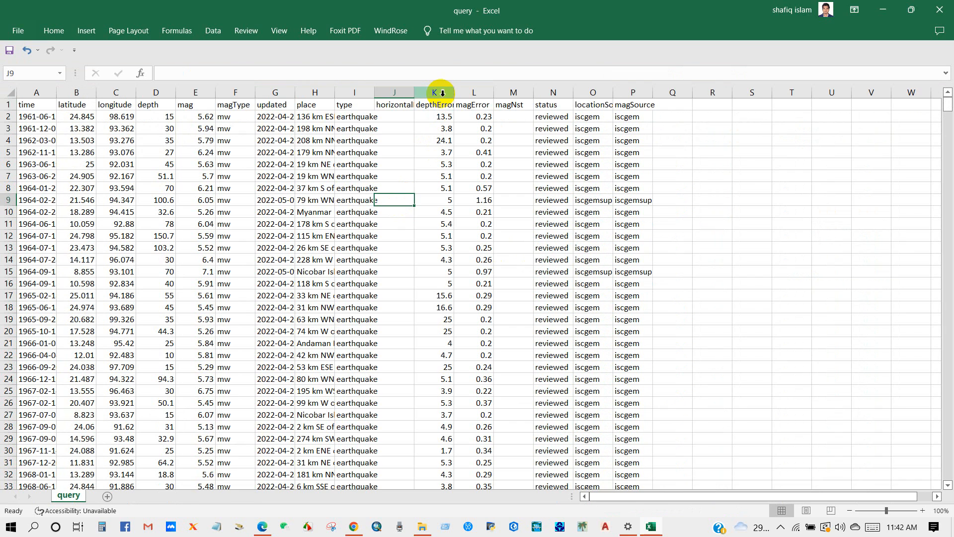
left_click(513, 105)
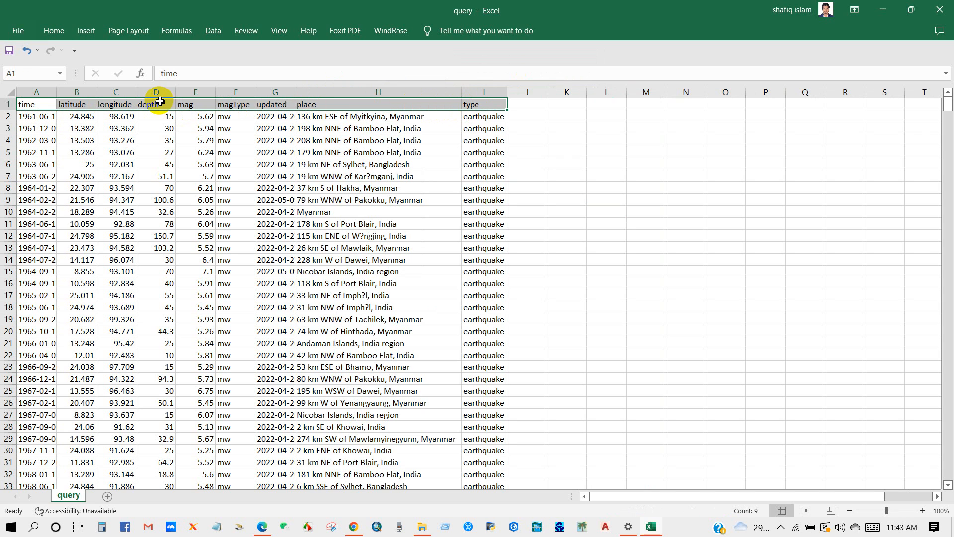
Review the header row, a magnitude value and a place entry in the trimmed table.
left_click(54, 30)
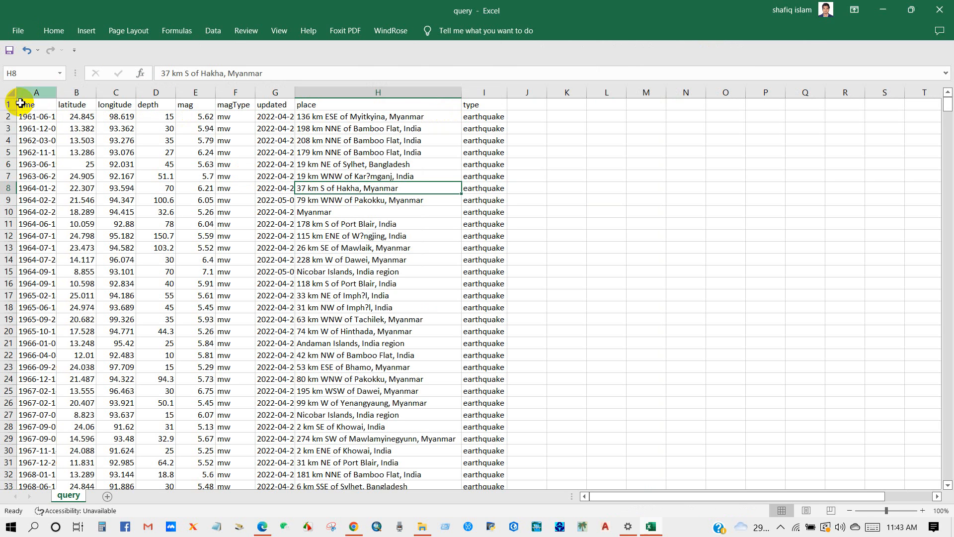
left_click(85, 31)
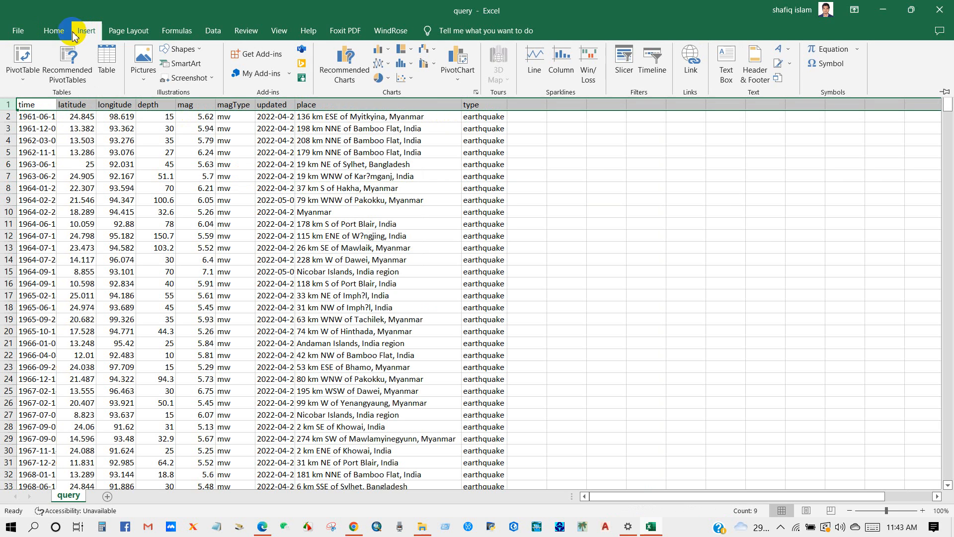
left_click(52, 30)
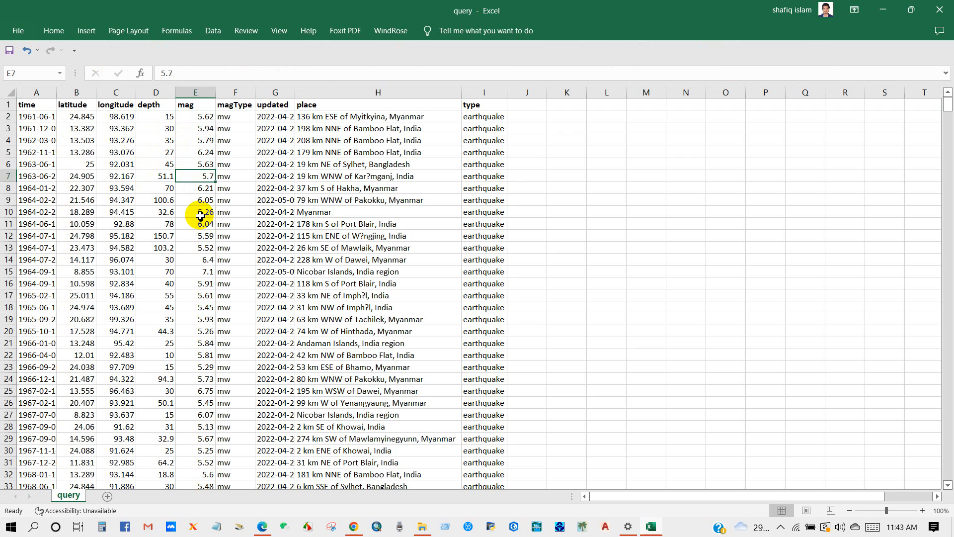
left_click(194, 271)
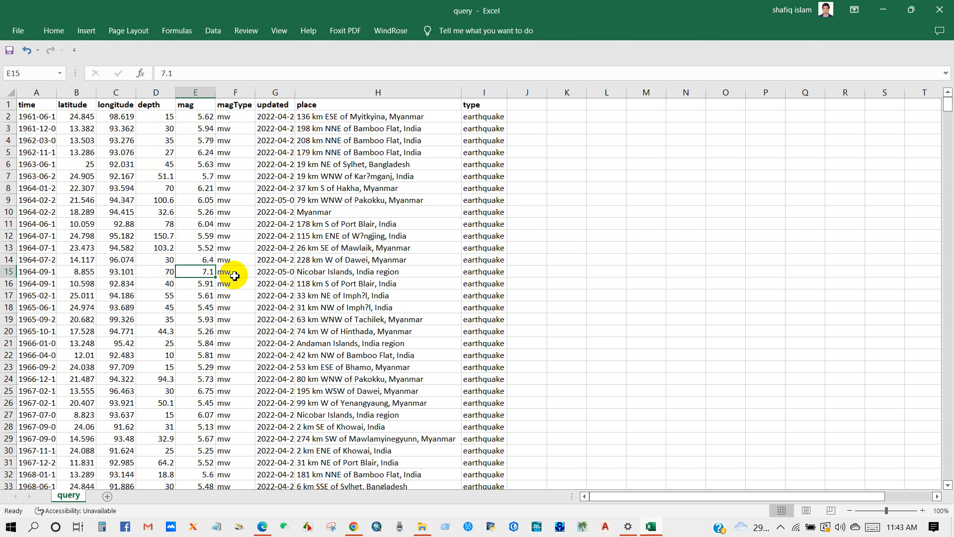
left_click(377, 272)
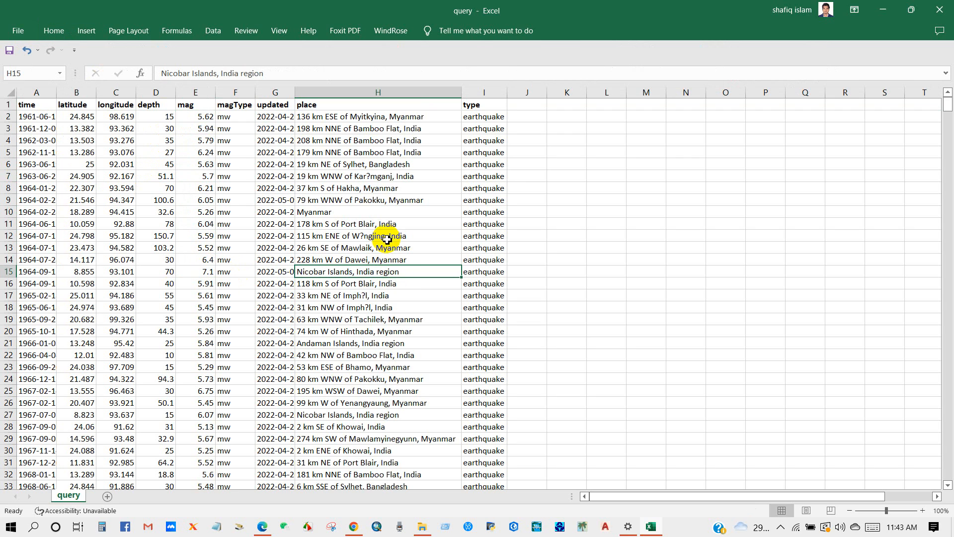
Check the place column, then save the workbook keeping the CSV (Comma delimited) format.
left_click(306, 104)
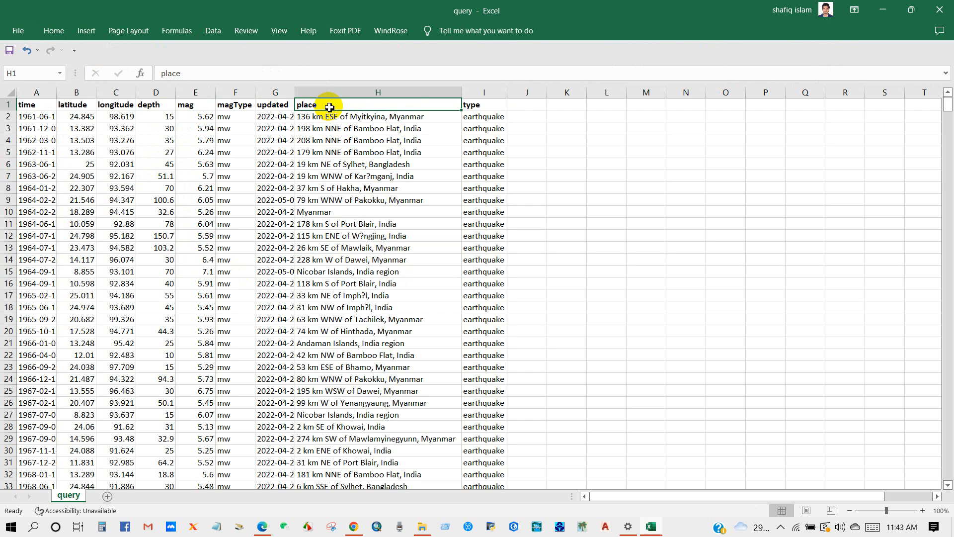
left_click(378, 92)
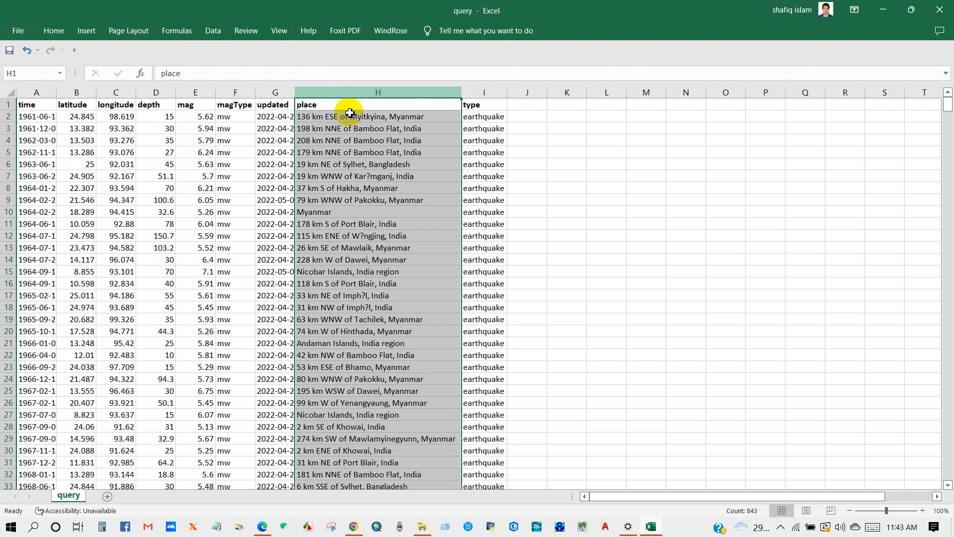
left_click(377, 140)
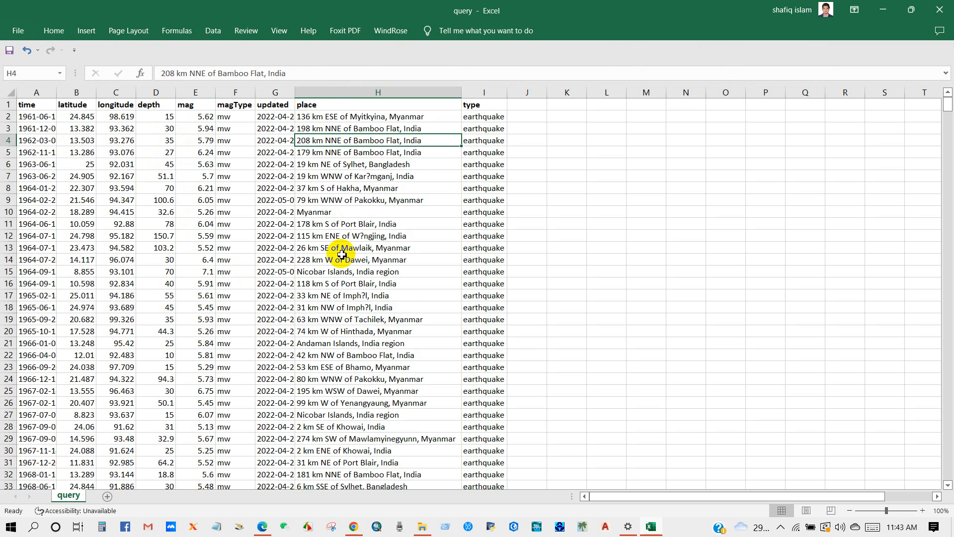
scroll("down", 3)
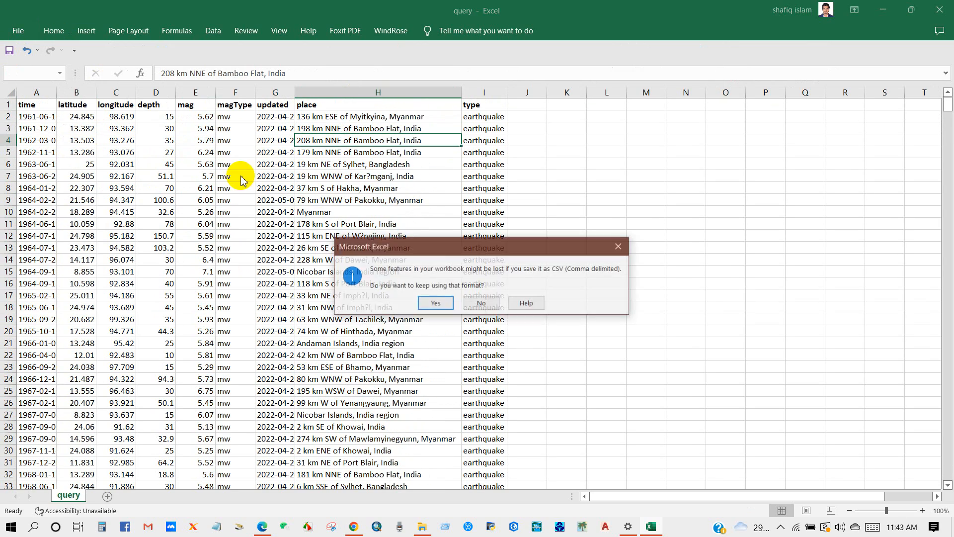
left_click(435, 303)
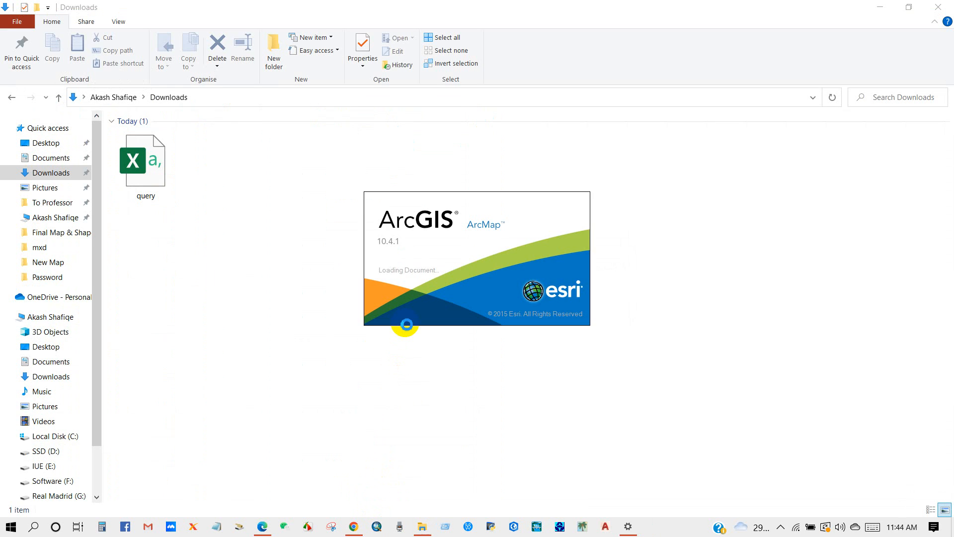
Start Add XY Data and choose query.csv as the coordinate table.
left_click(10, 22)
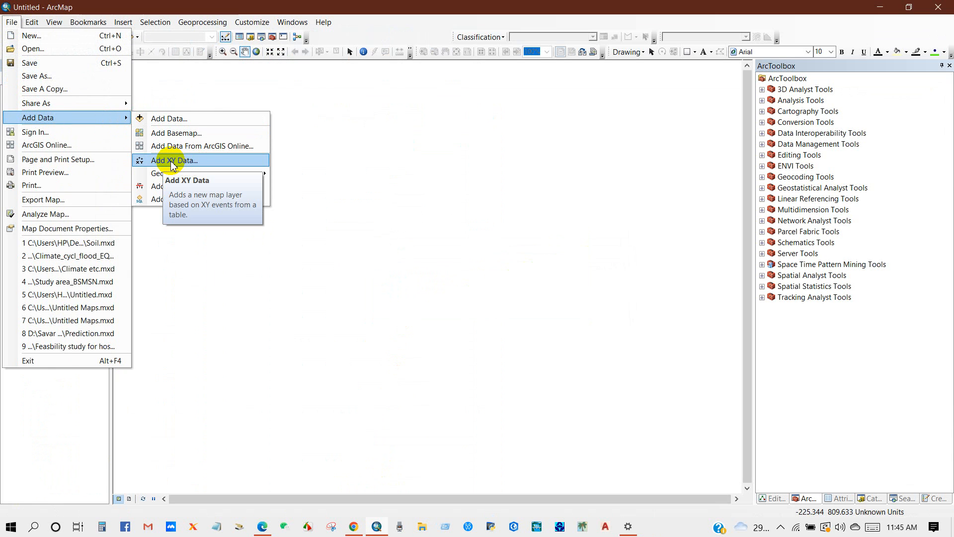
left_click(176, 160)
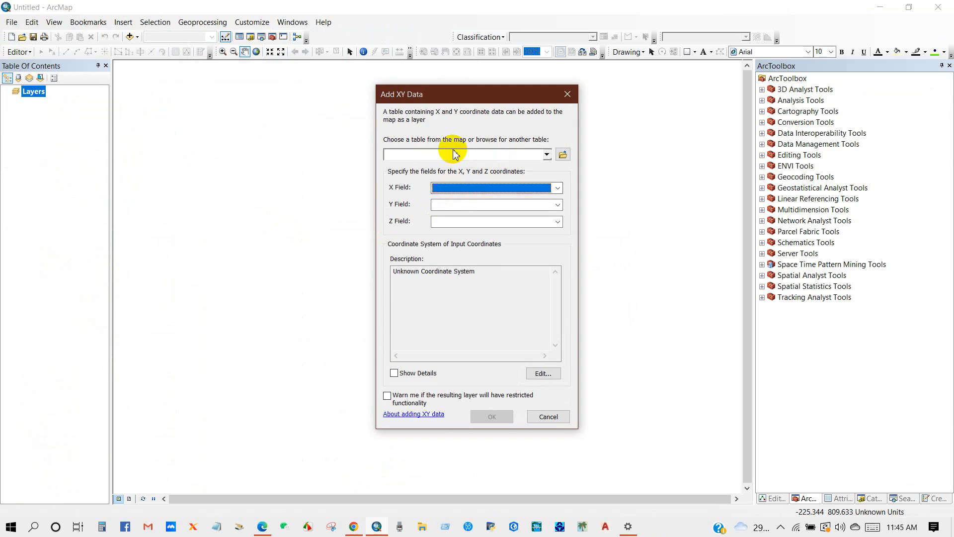
mouse_move(544, 150)
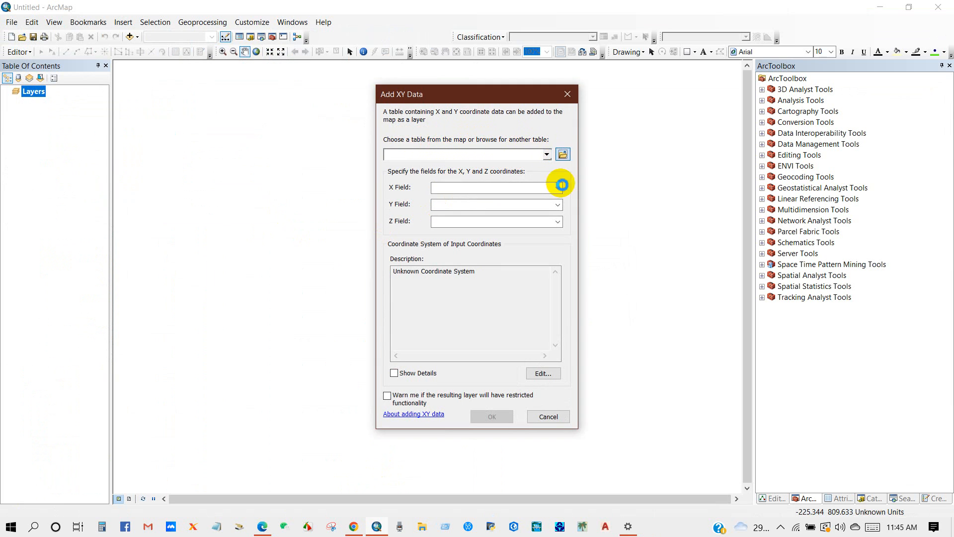
left_click(561, 154)
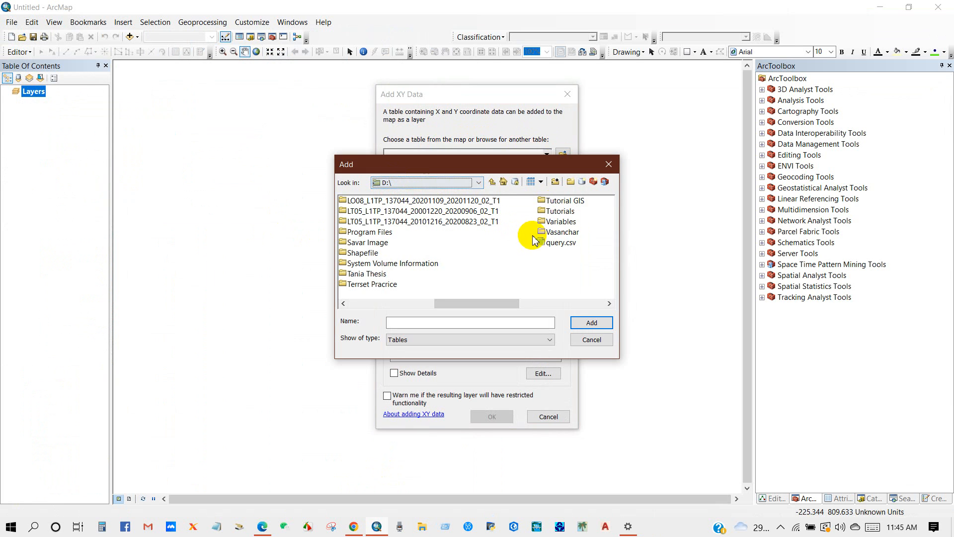
left_click(589, 322)
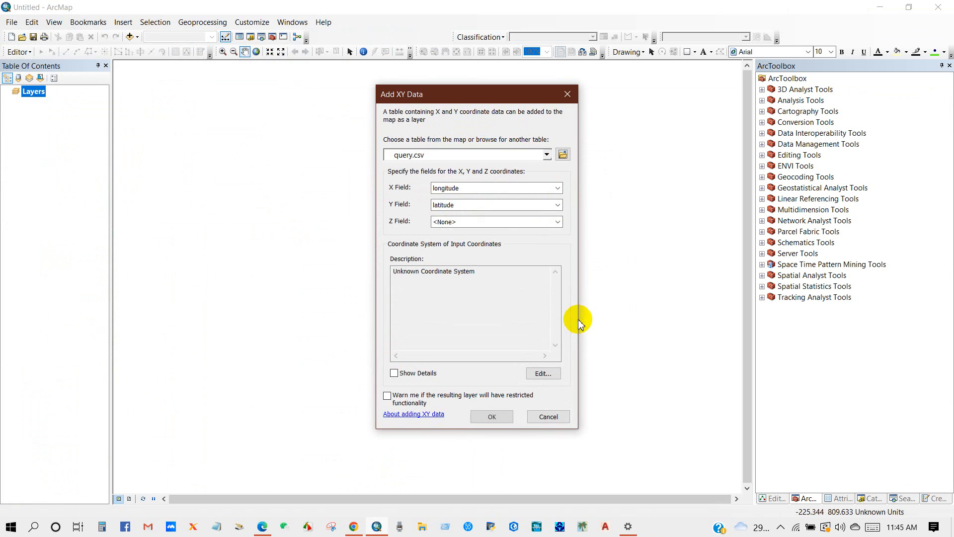
mouse_move(392, 194)
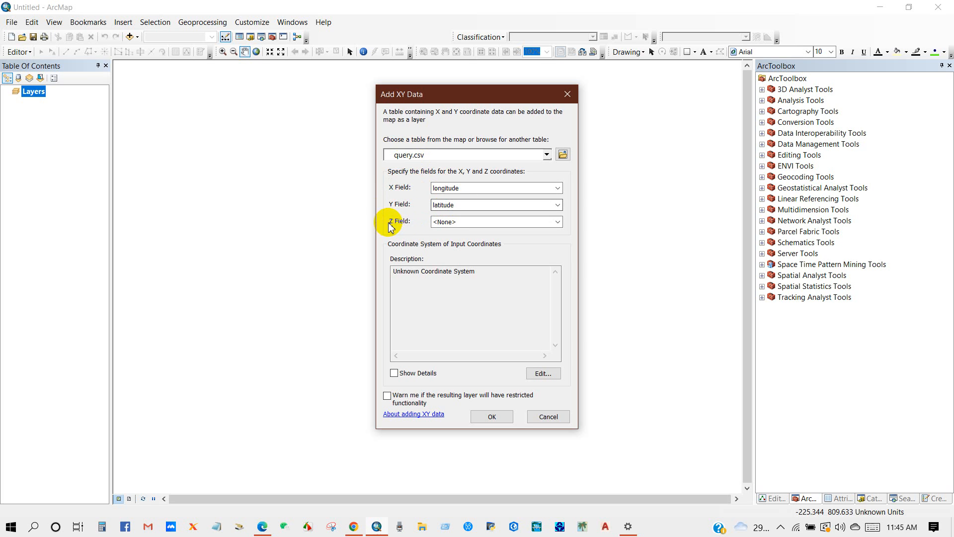
Set mag as the Z field, WGS 1984 as the coordinate system, and add the points.
left_click(555, 221)
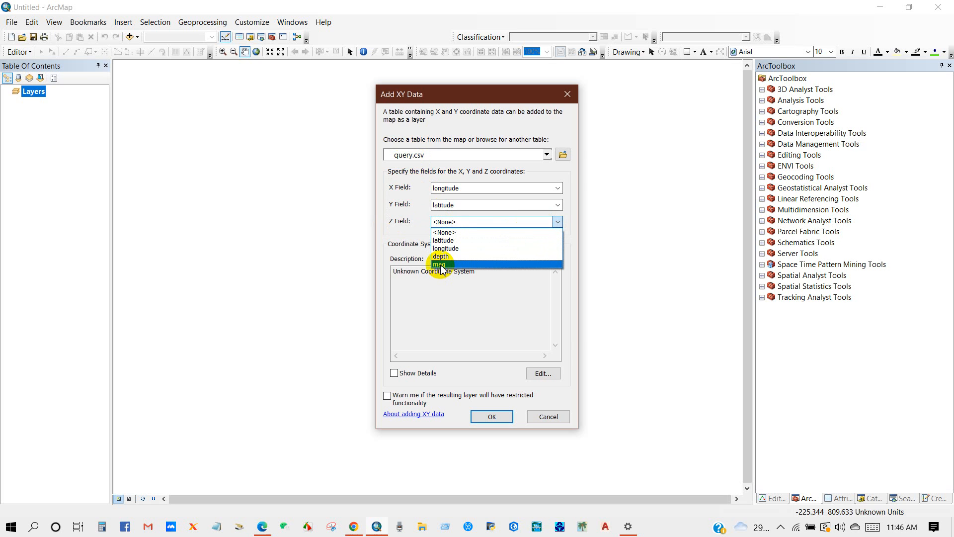
left_click(438, 264)
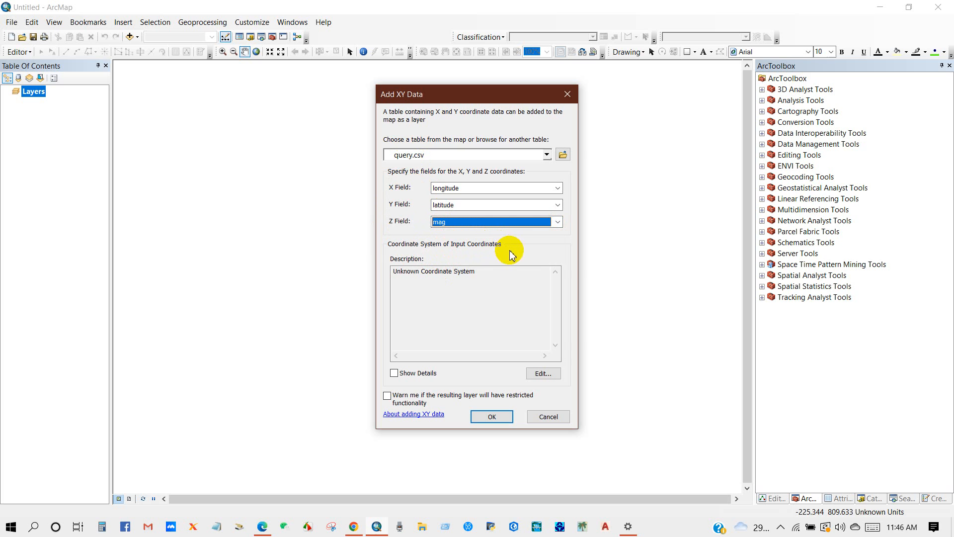
left_click(542, 373)
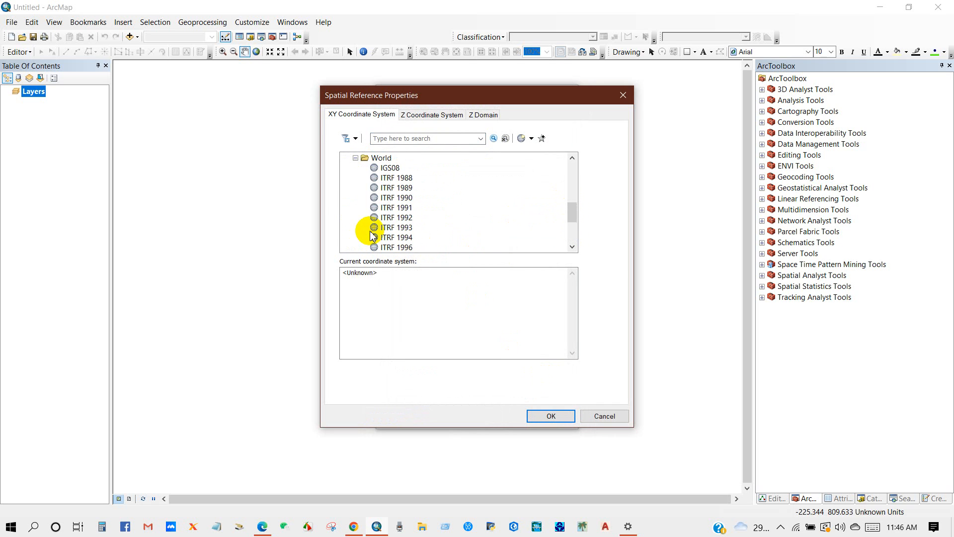
left_click(396, 236)
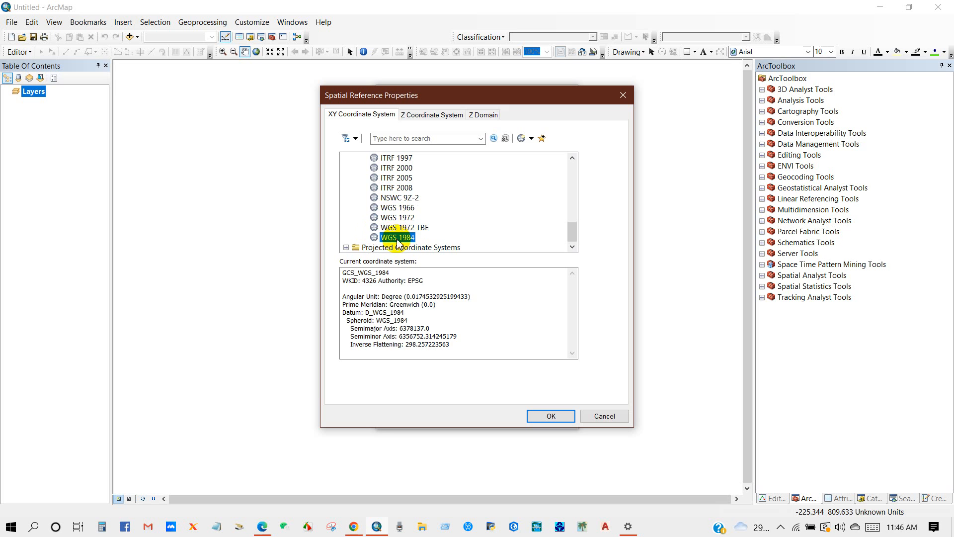
left_click(549, 417)
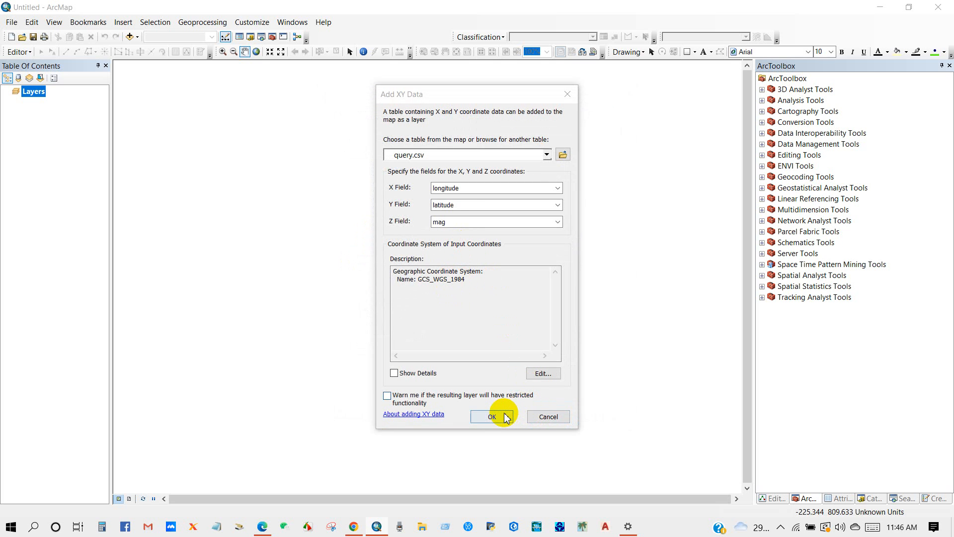
left_click(490, 416)
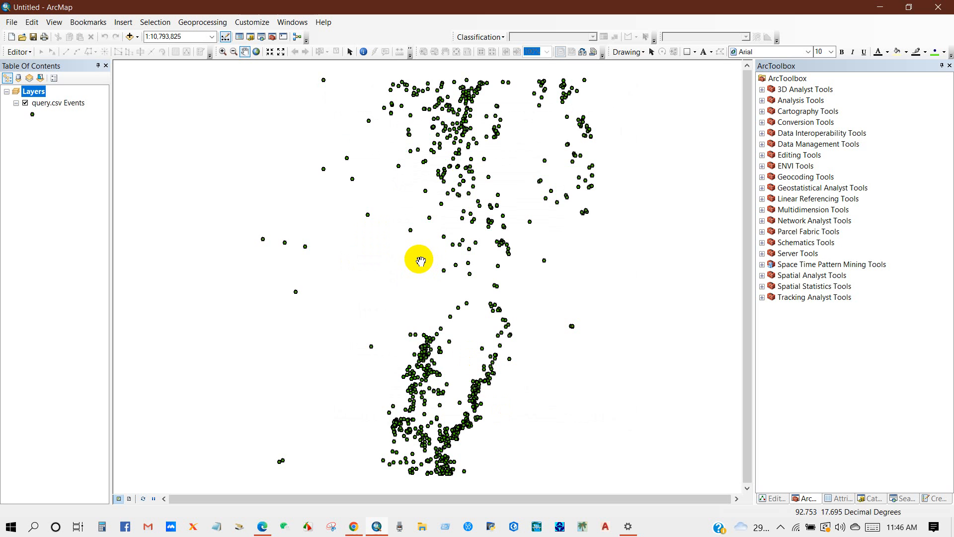
Symbolize the query.csv Events points in red.
scroll("down", 3)
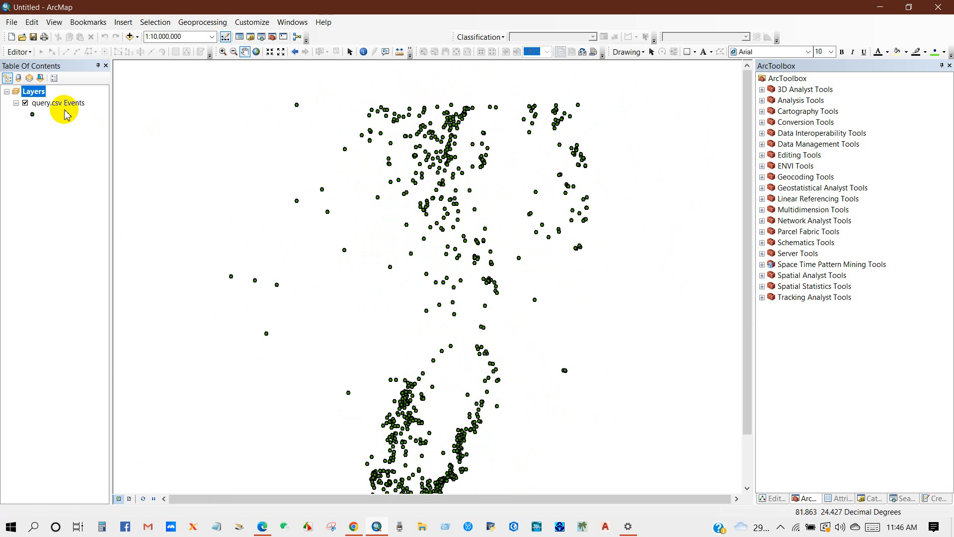
left_click(32, 115)
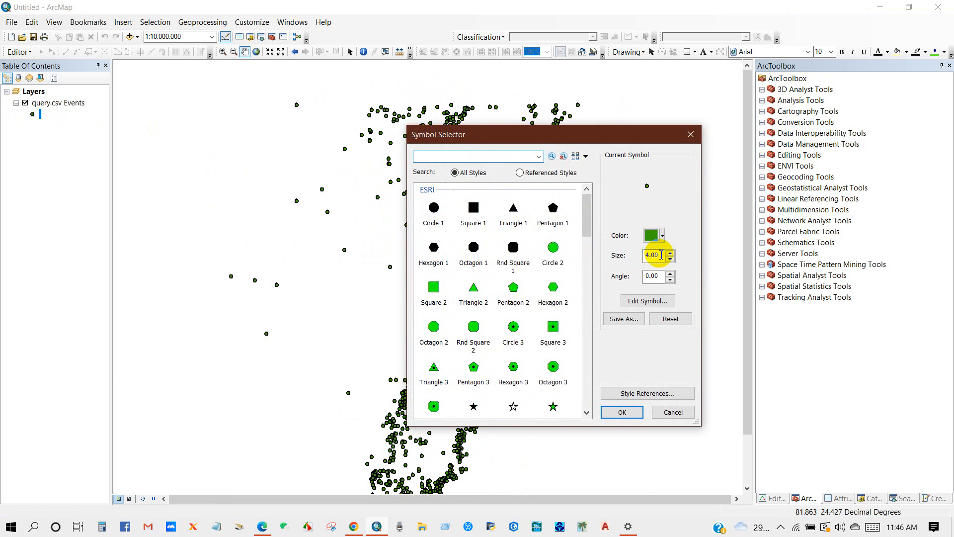
left_click(652, 234)
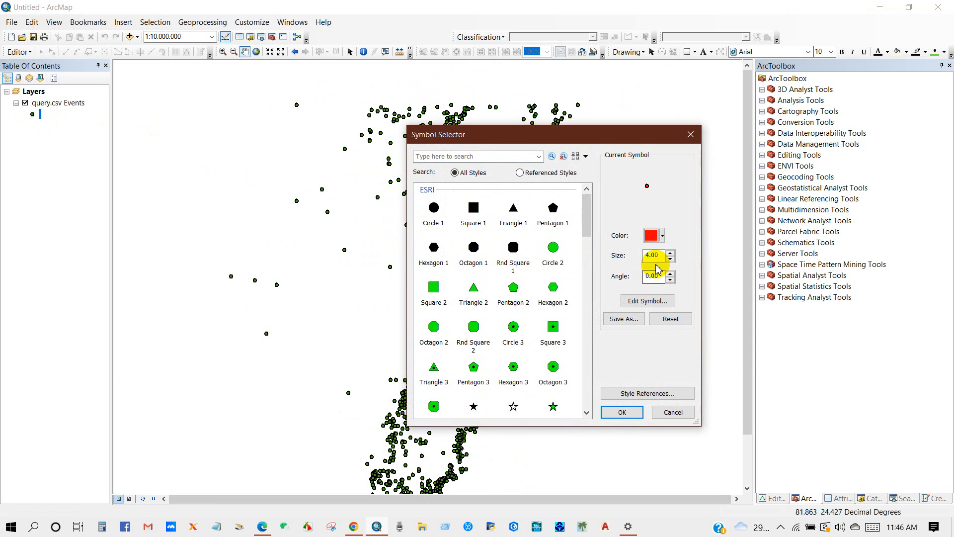
left_click(620, 412)
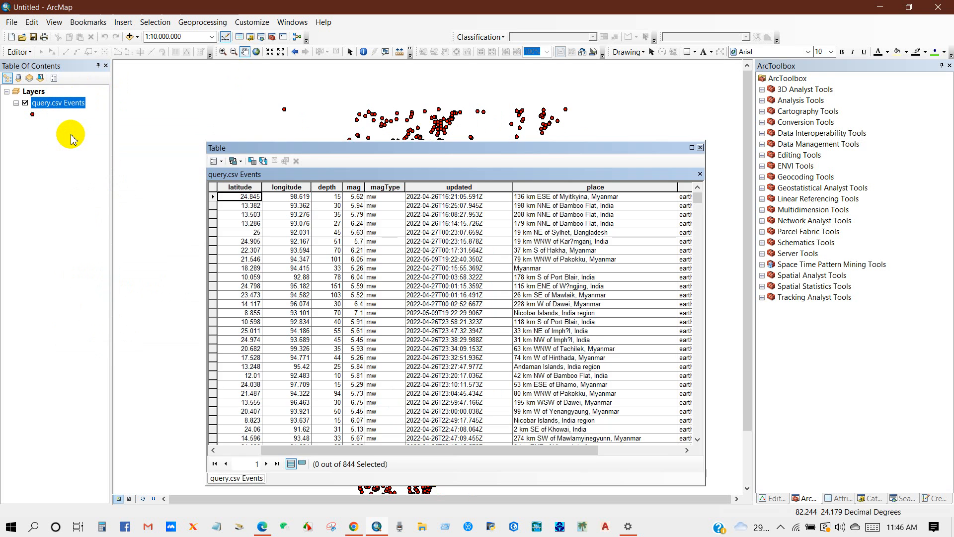
Review the mag column in the layer's attribute table, then close it.
left_click(327, 187)
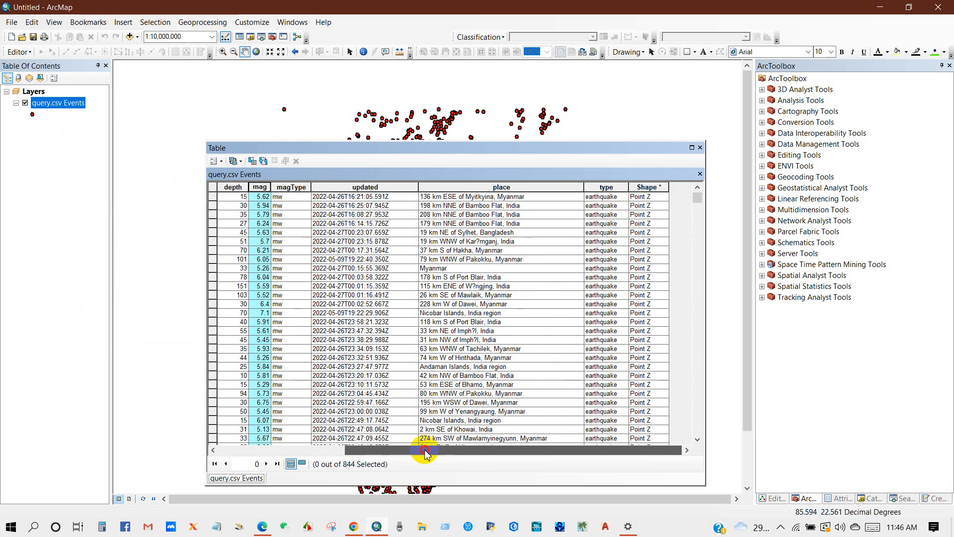
left_click_drag(426, 450, 353, 450)
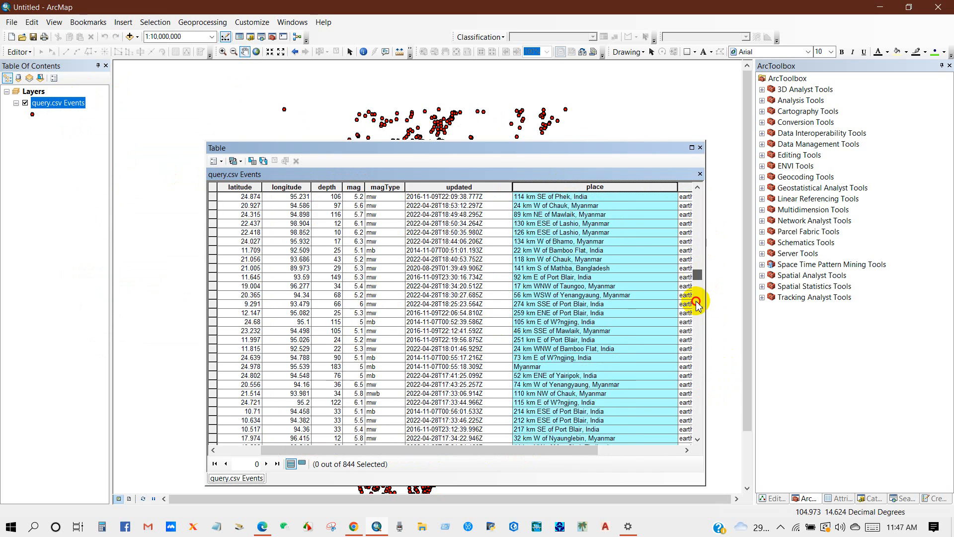
left_click(697, 187)
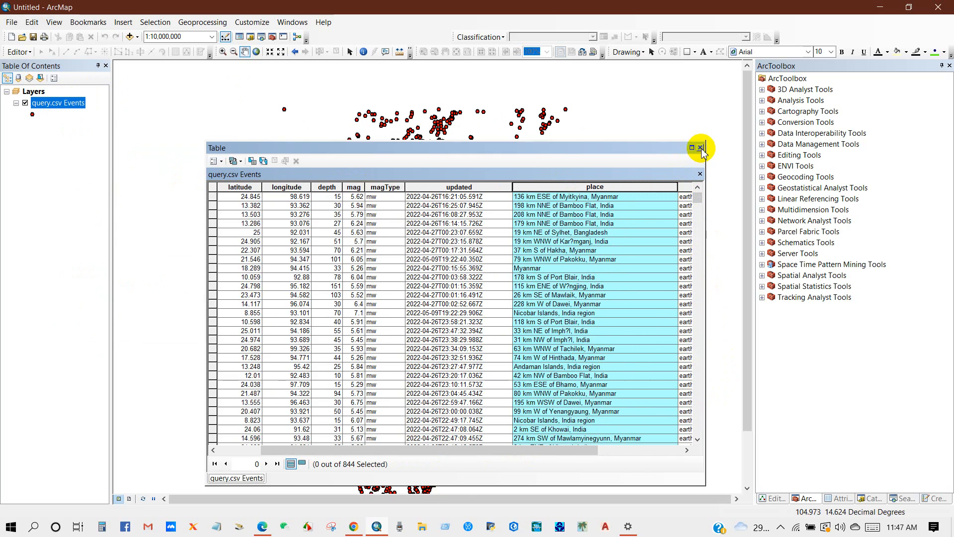
left_click(701, 147)
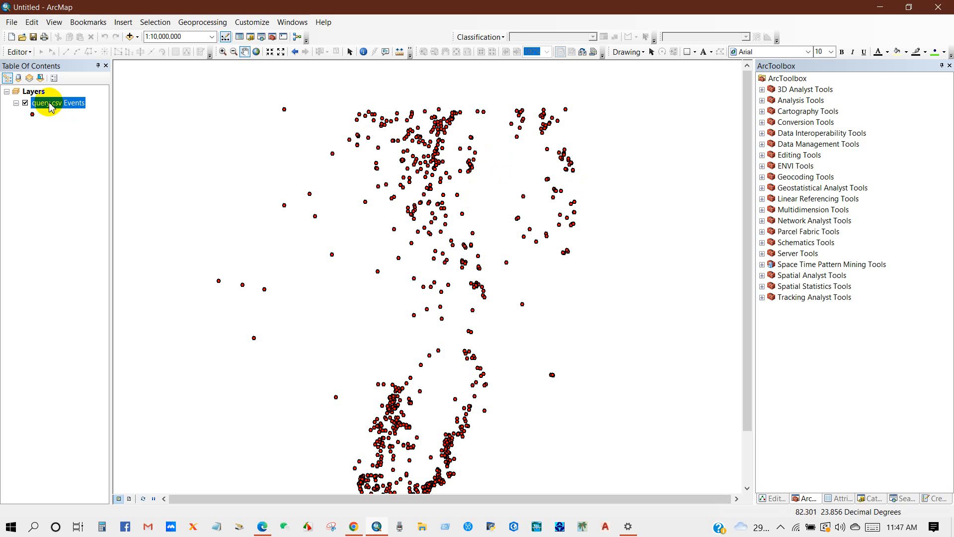
Start Data > Export Data for the Events layer and browse to the Desktop.
right_click(57, 103)
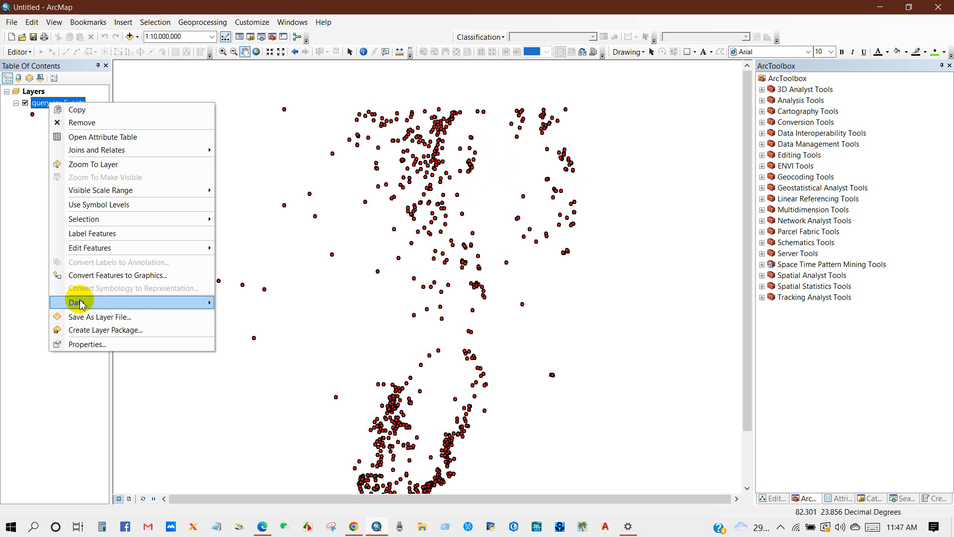
left_click(76, 302)
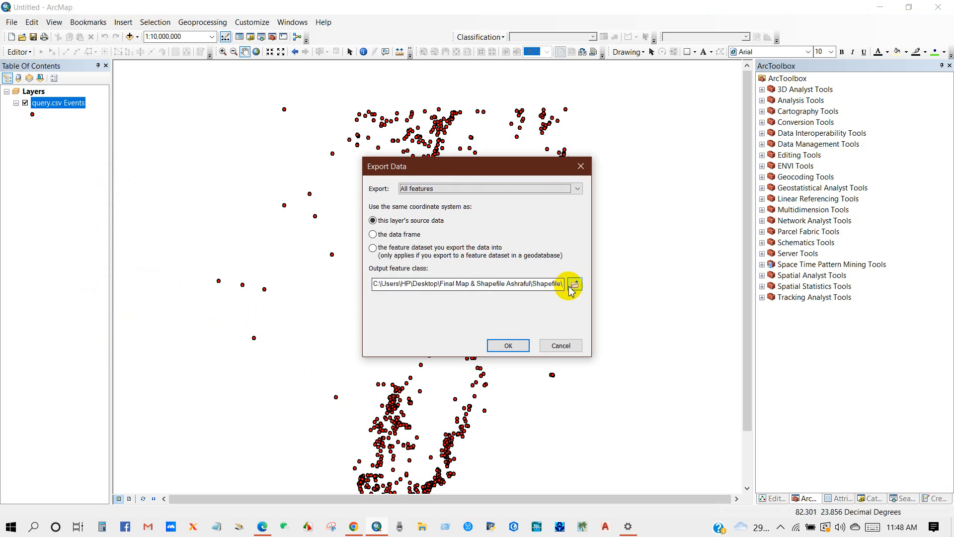
left_click(575, 283)
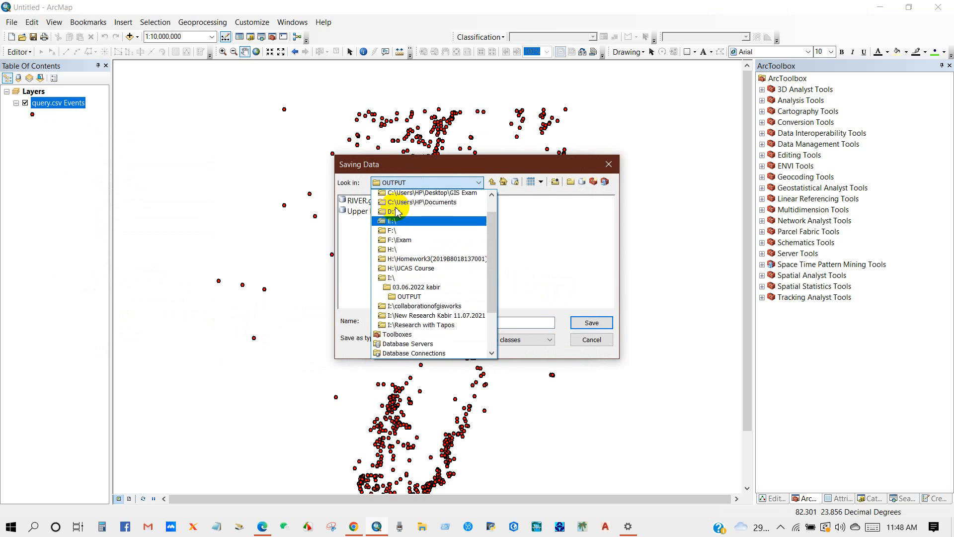
left_click(431, 192)
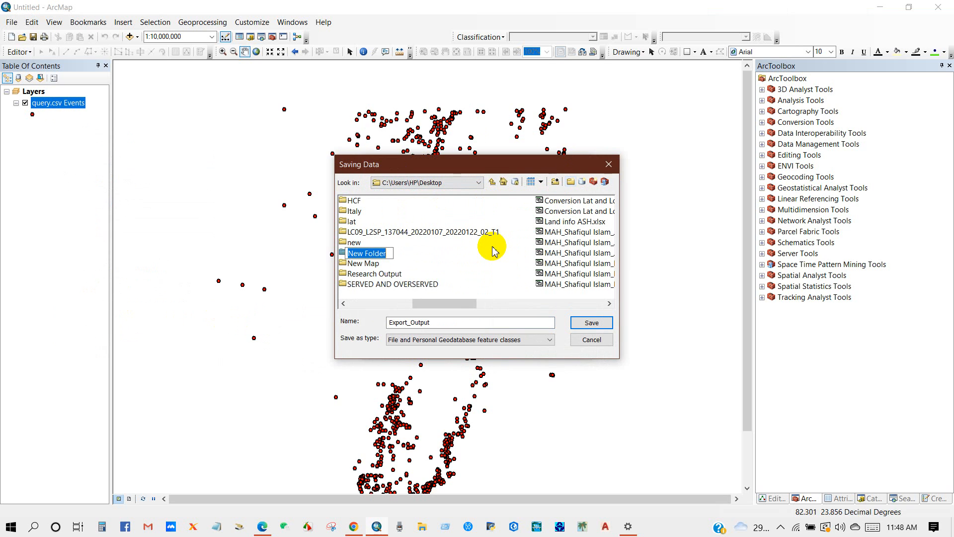
Save the export as shapefile EQ in the Earthquake data folder.
type("Earthquake data")
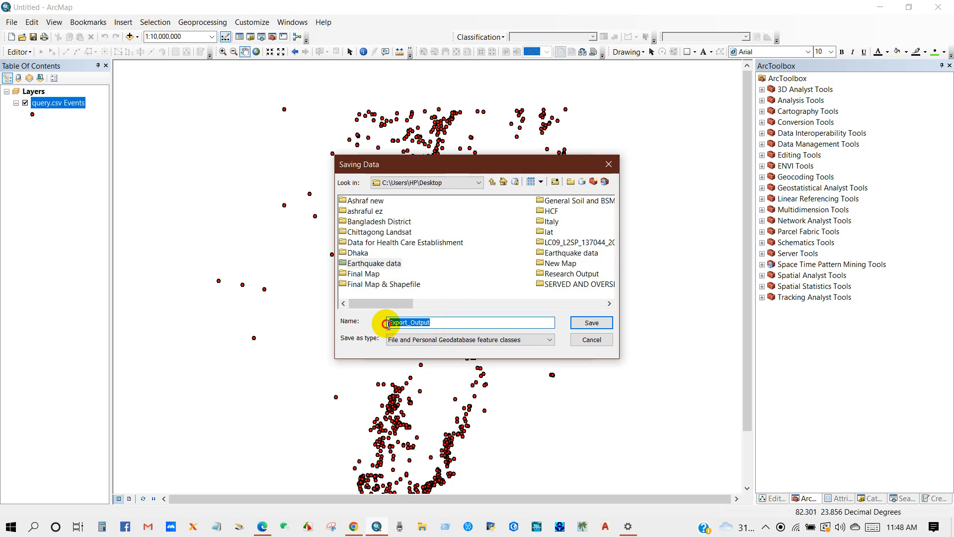
type("EQ")
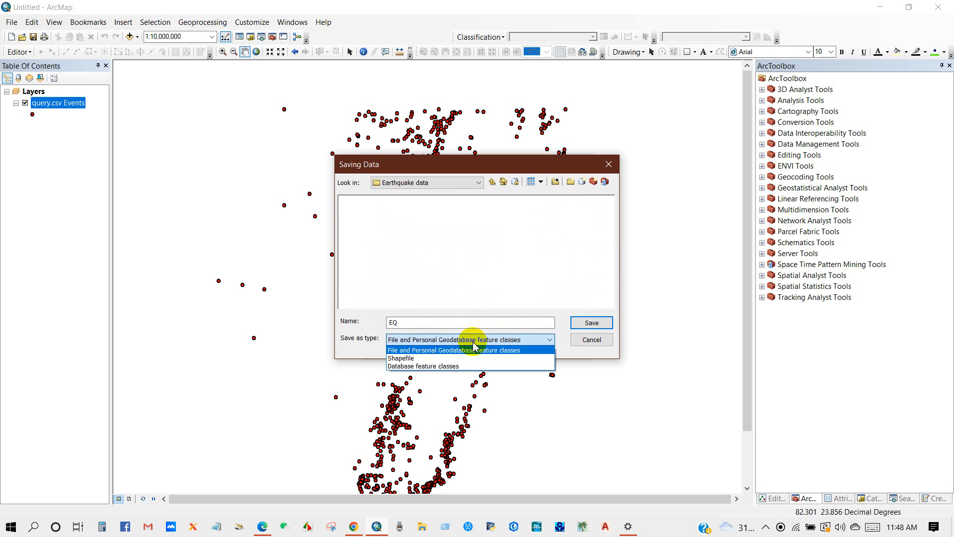
left_click(401, 358)
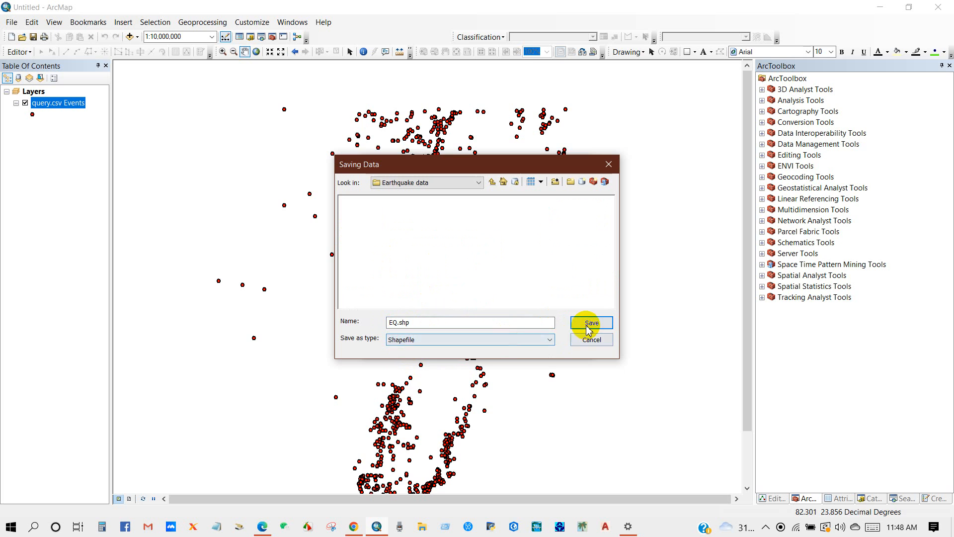
left_click(590, 322)
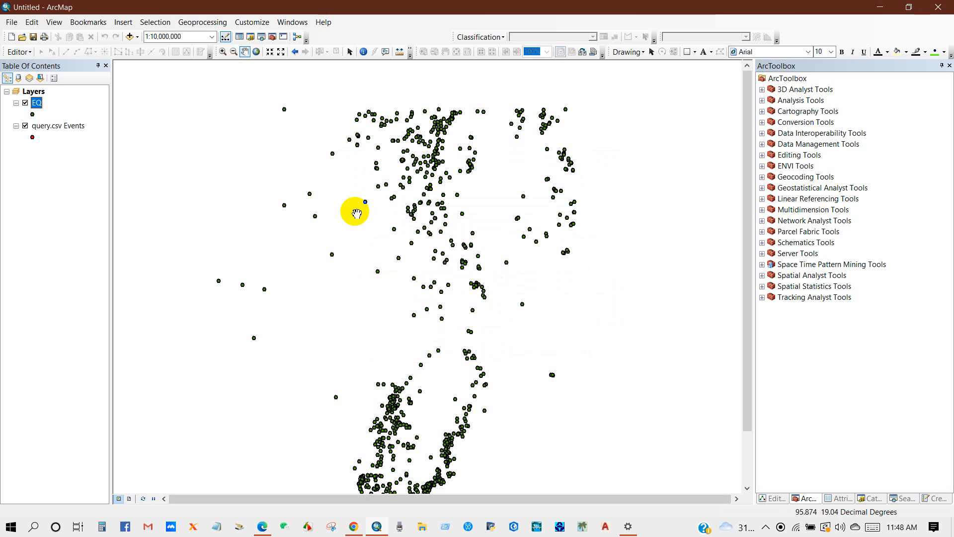
Remove the query.csv Events layer and review EQ's 844-record attribute table for mag values.
right_click(59, 125)
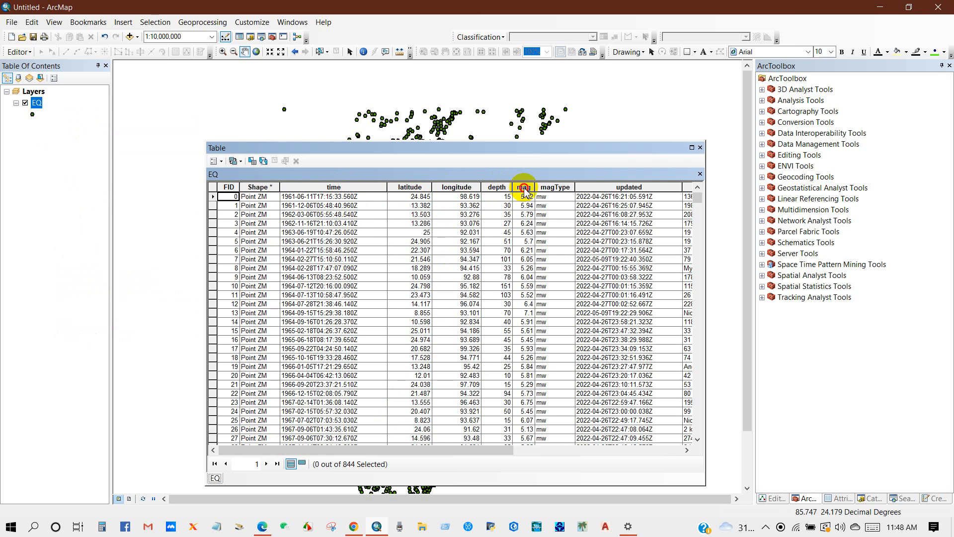
left_click(495, 186)
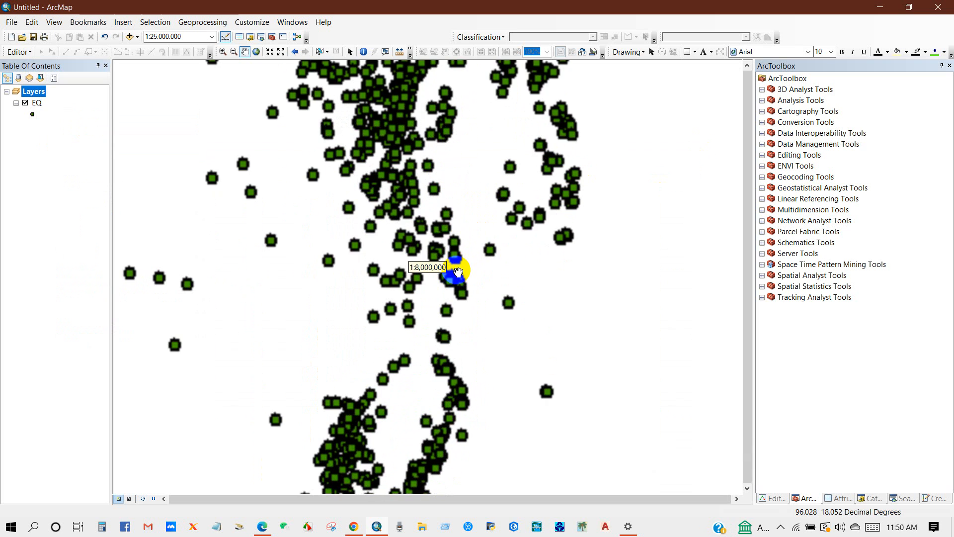
left_click(128, 36)
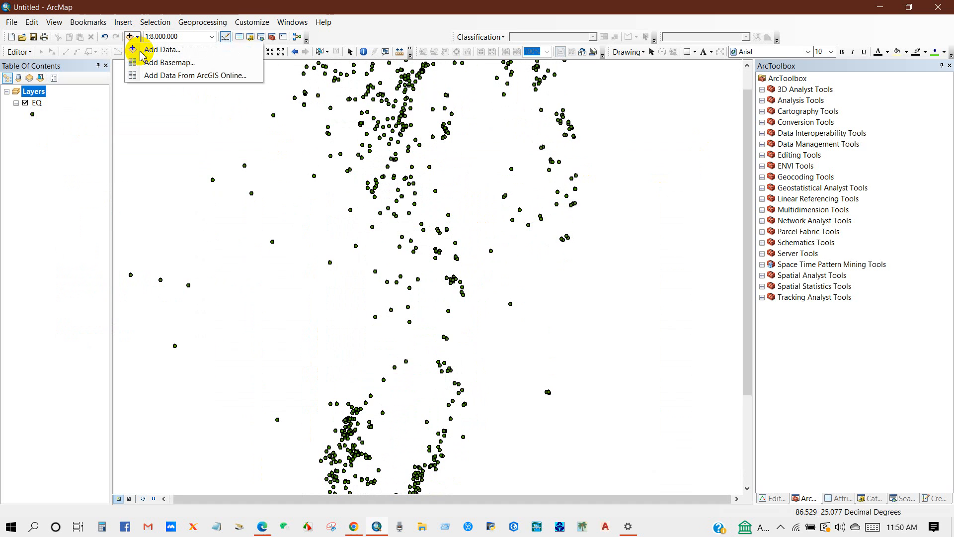
Add the Oceans basemap to the map beneath the EQ earthquake points.
left_click(169, 61)
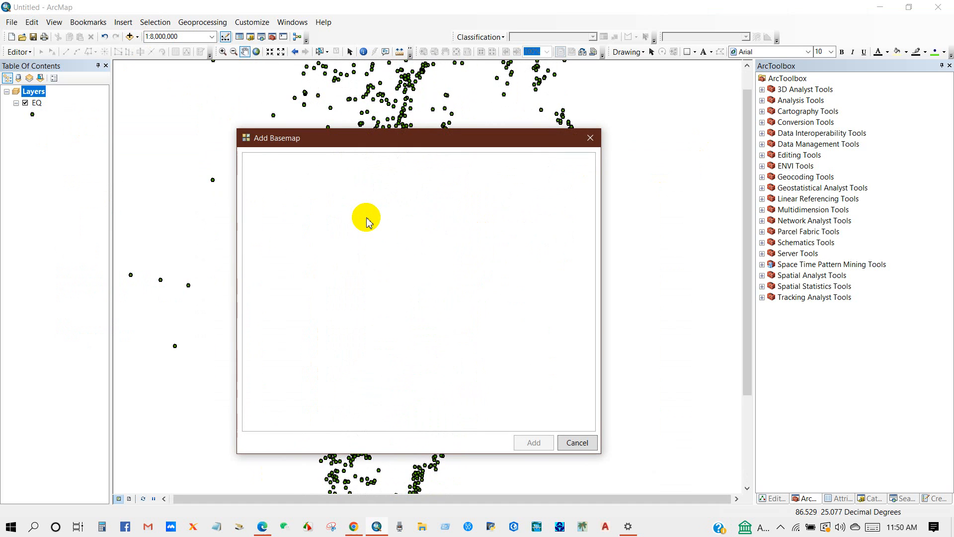
left_click(466, 382)
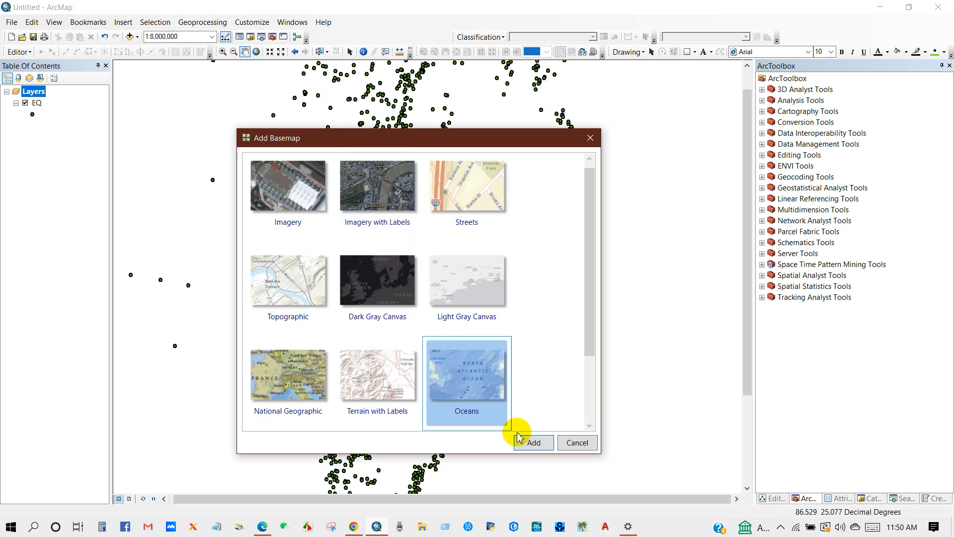
left_click(532, 442)
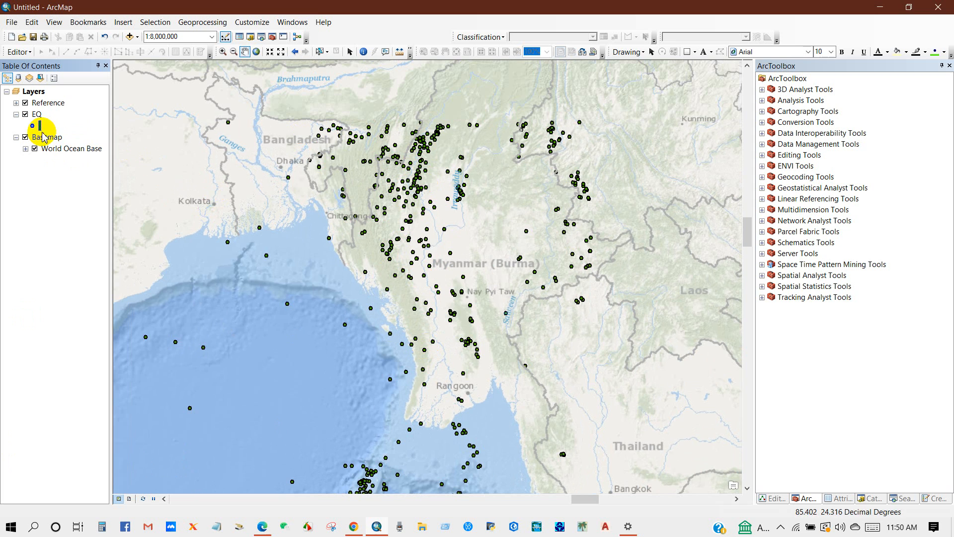
left_click(32, 126)
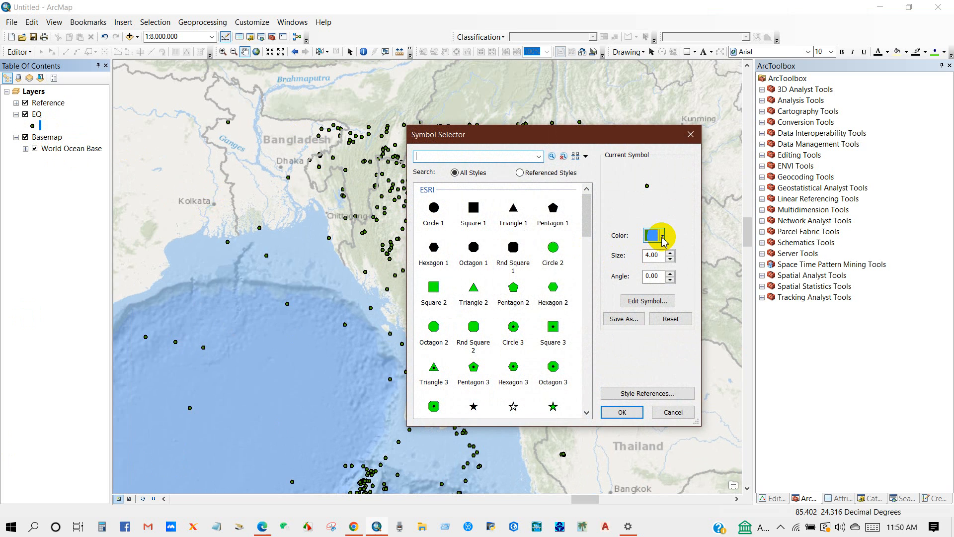
Colour the EQ points red and pan the map to frame all Bay of Bengal and Andaman Sea points.
left_click(652, 236)
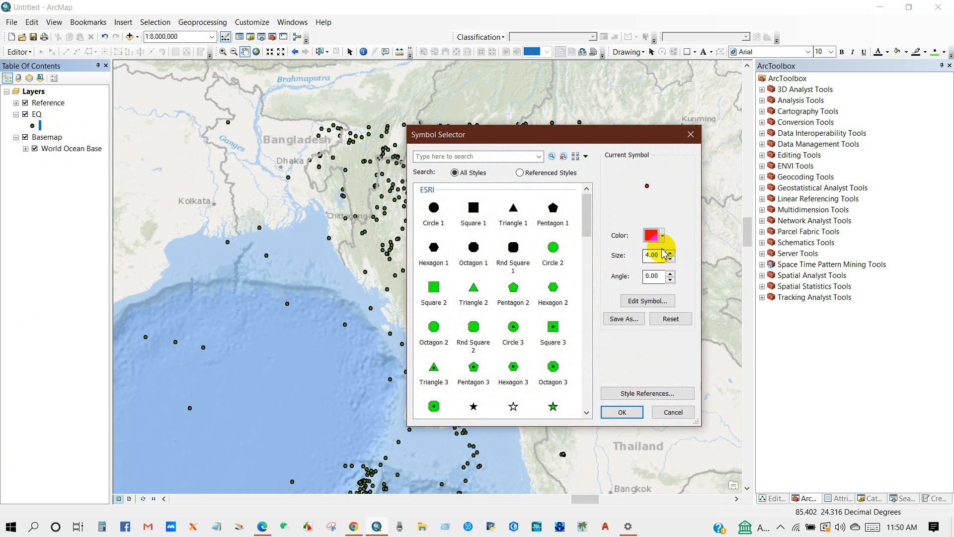
left_click(621, 411)
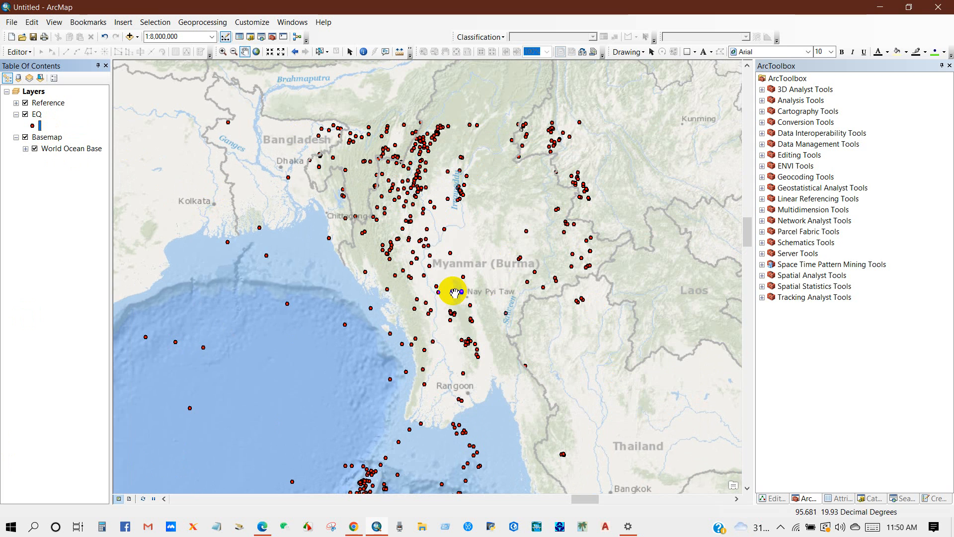
left_click_drag(453, 291, 401, 211)
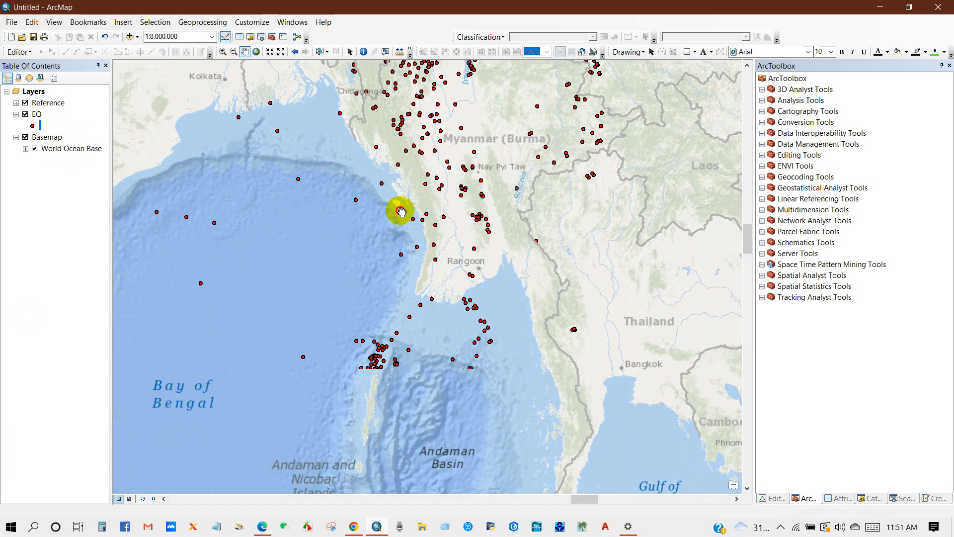
left_click_drag(401, 210, 375, 281)
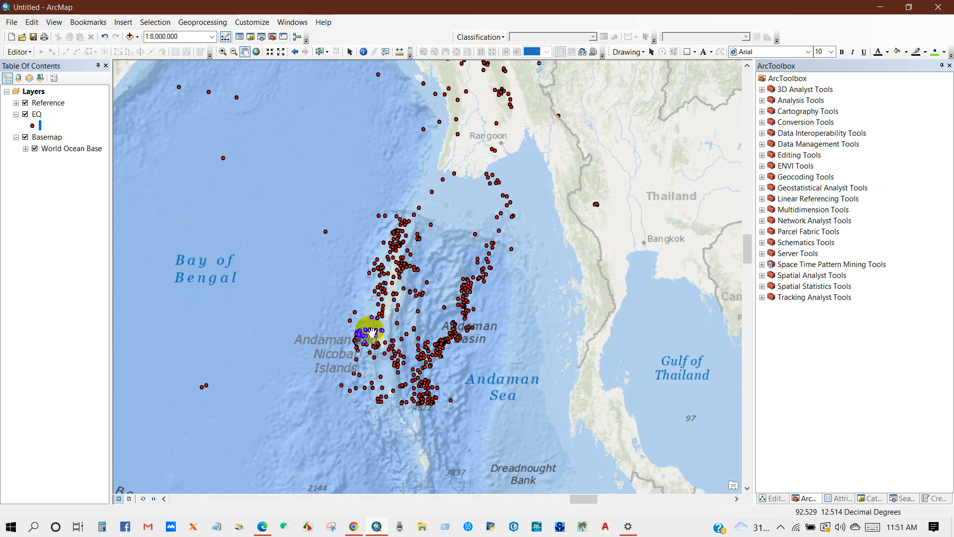
left_click_drag(375, 334, 370, 261)
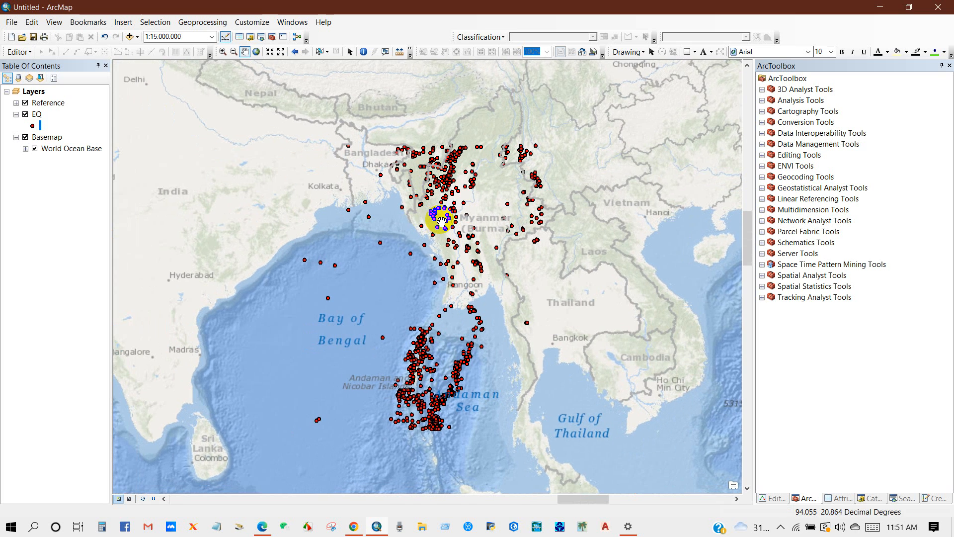
left_click(650, 527)
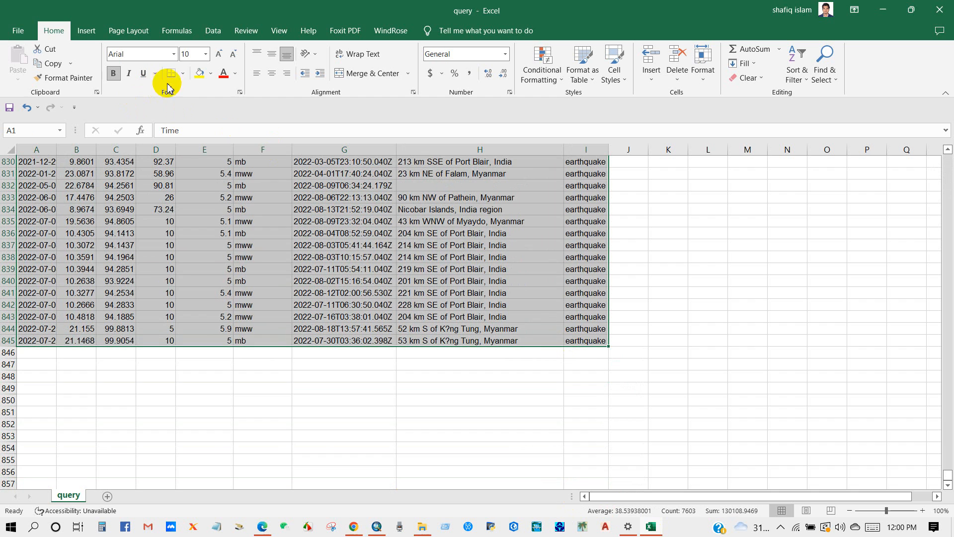
Show the Borders choices on Excel's Home tab for the query table rows.
left_click(181, 73)
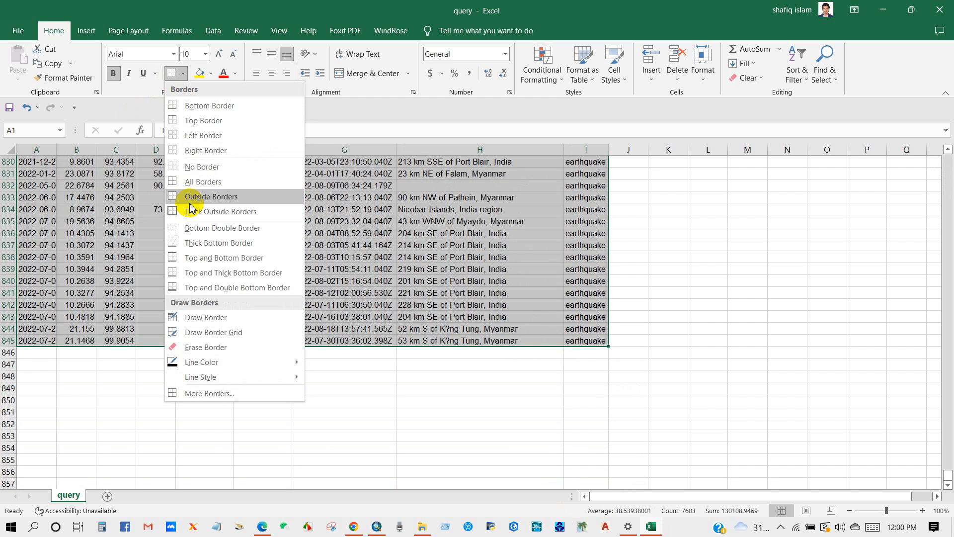